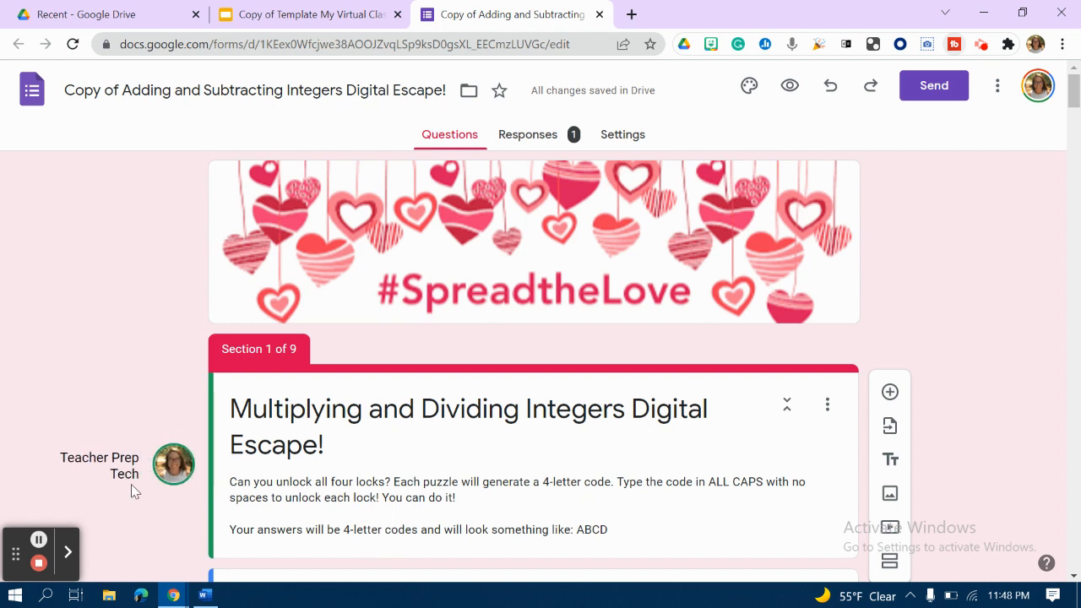
mouse_move(310, 547)
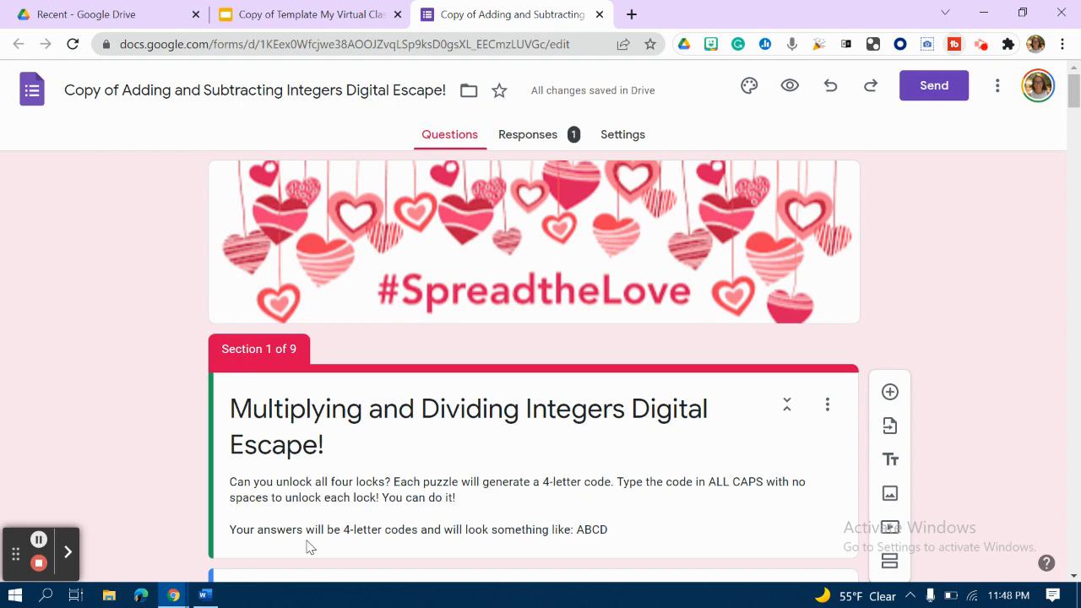
Scroll down to the 'What is your name' question showing the four-doors Valentine image
scroll("down", 3)
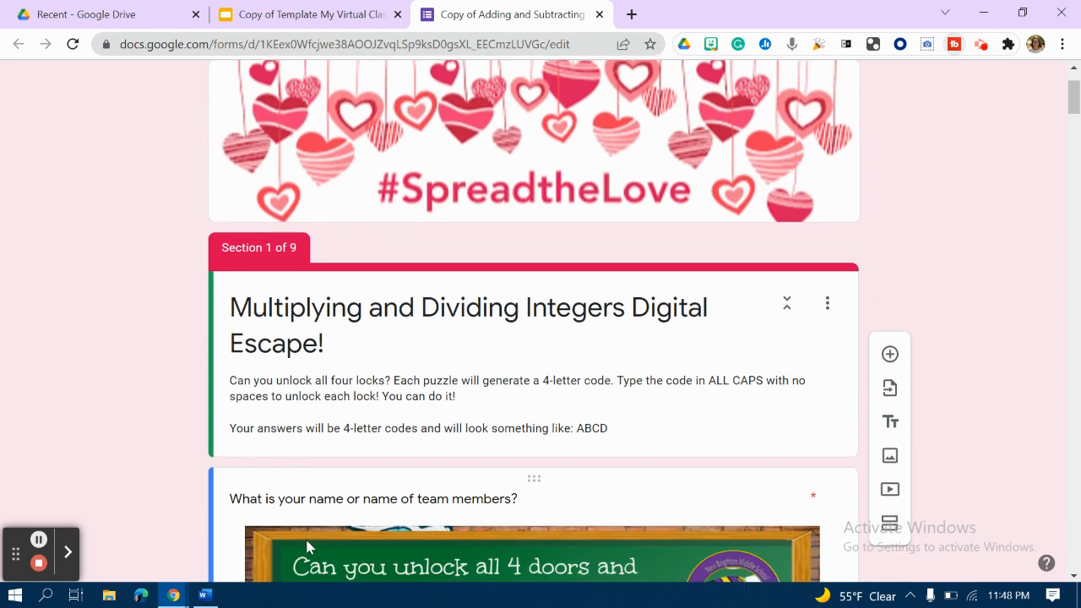
scroll("down", 3)
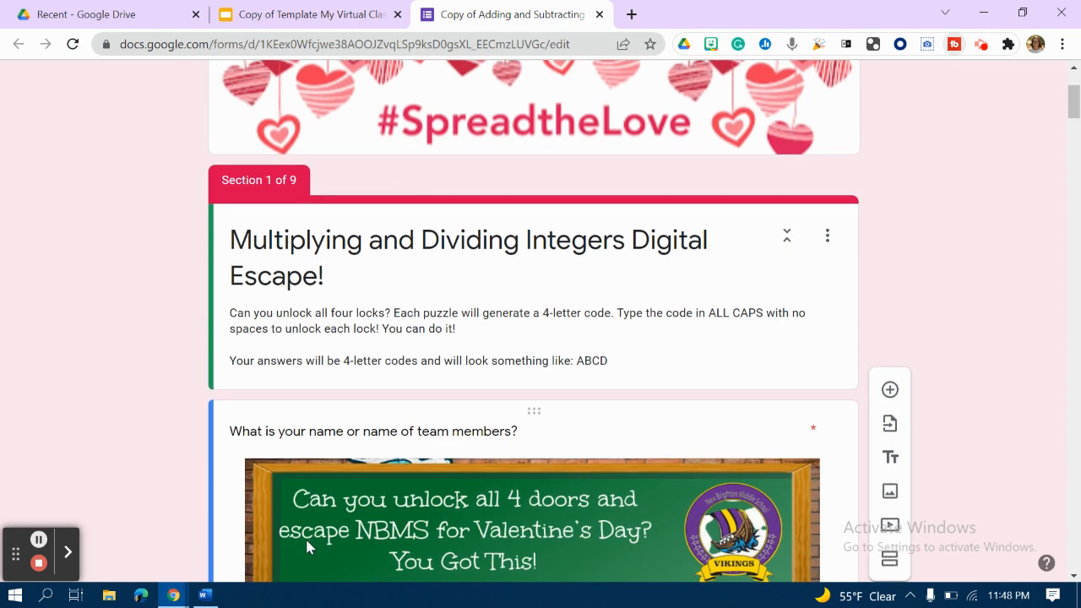
scroll("down", 3)
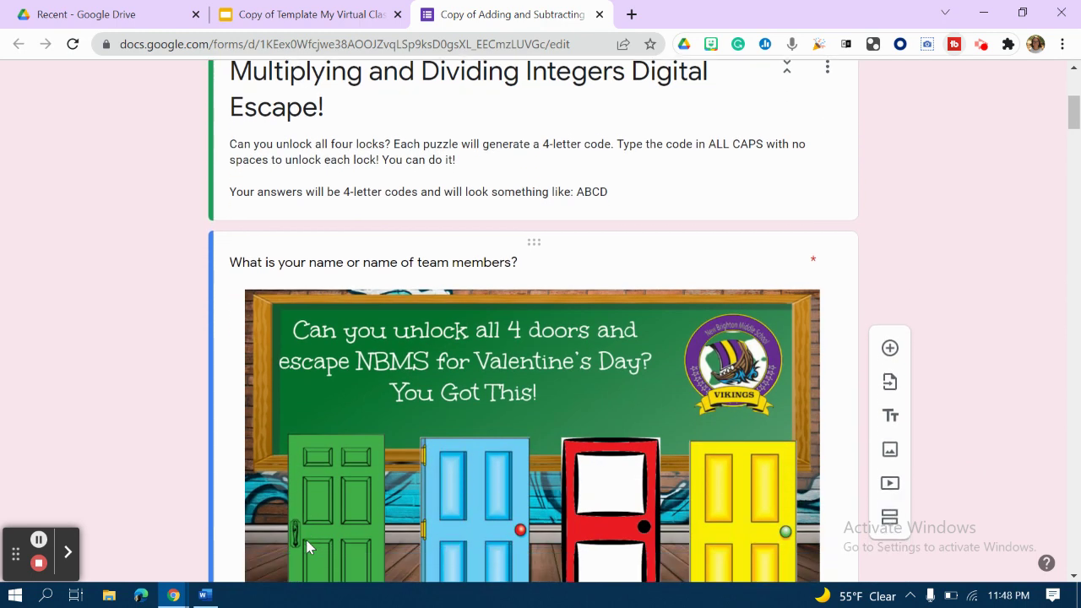
scroll("down", 3)
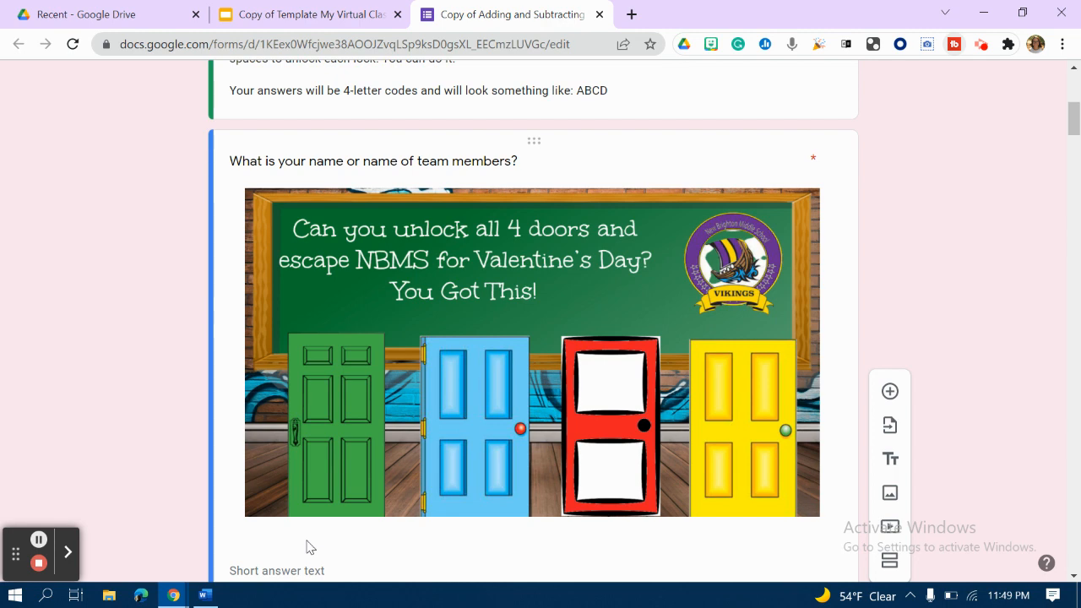
mouse_move(564, 410)
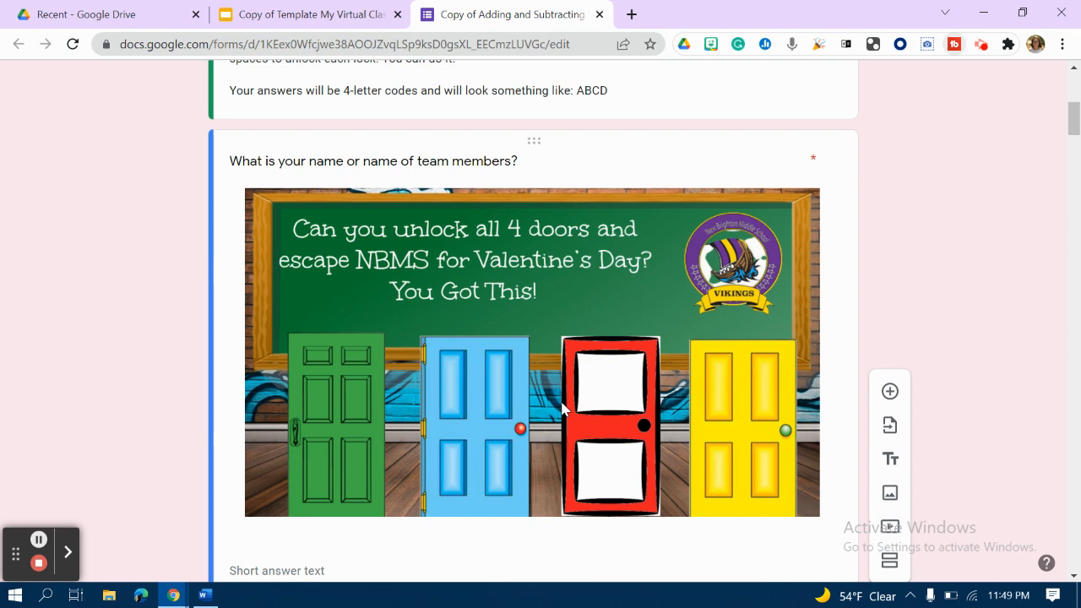
mouse_move(295, 157)
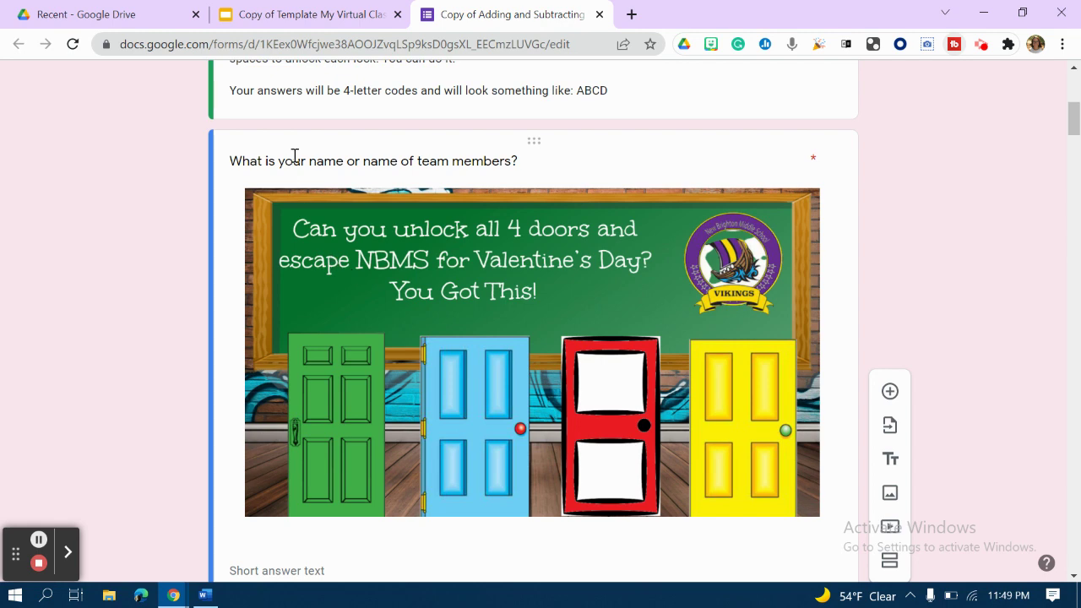
mouse_move(655, 303)
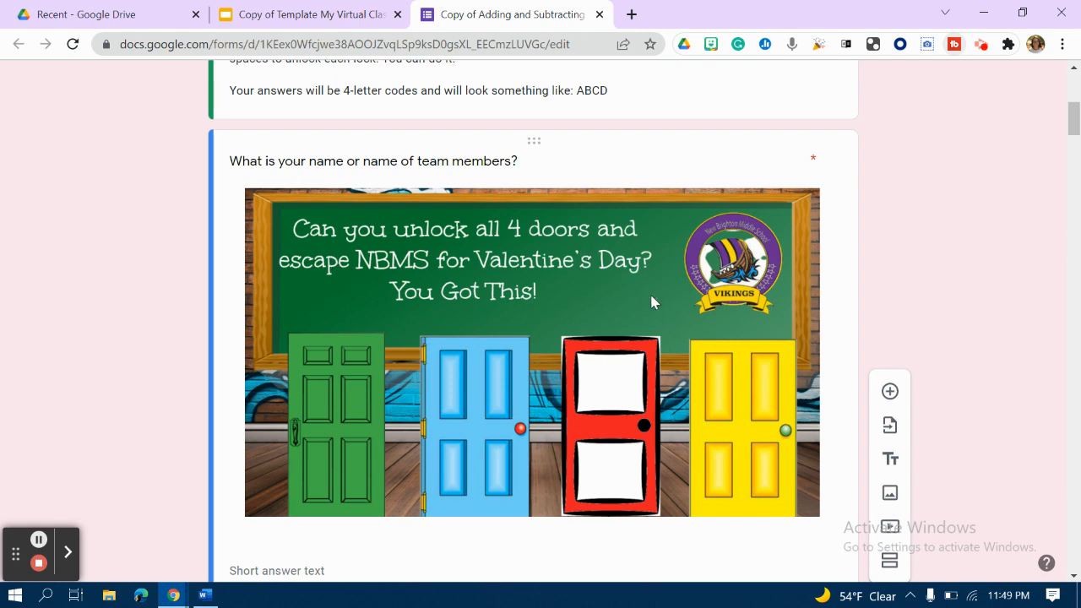
mouse_move(728, 282)
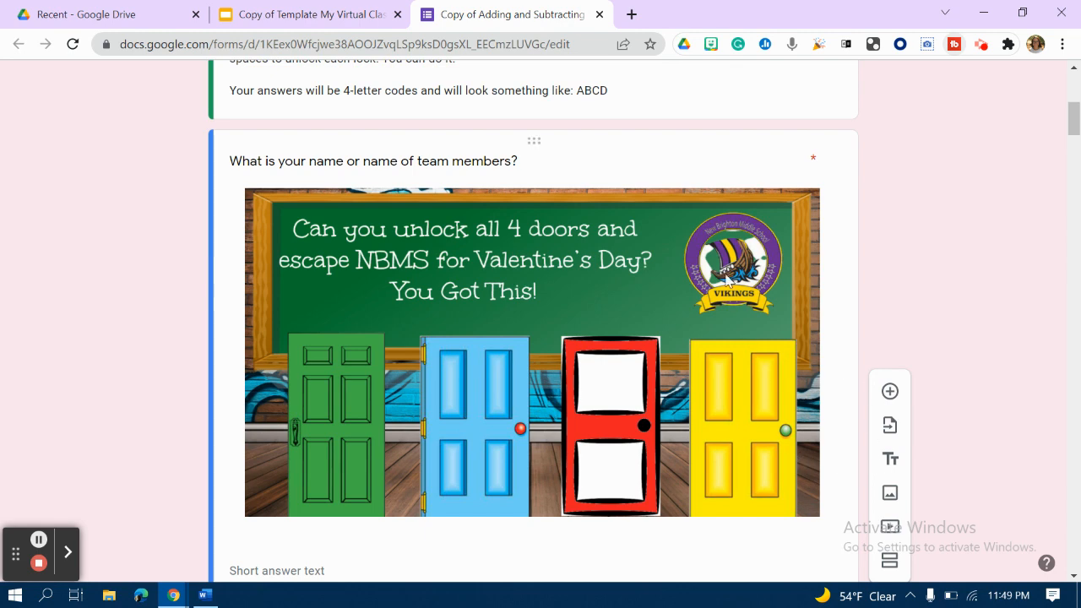
mouse_move(605, 362)
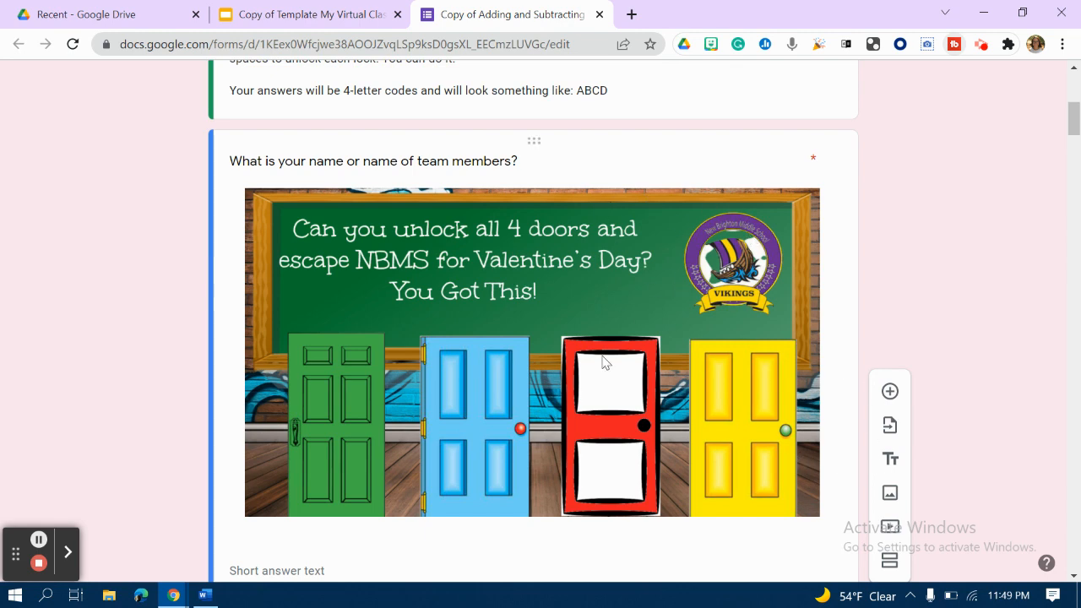
mouse_move(597, 377)
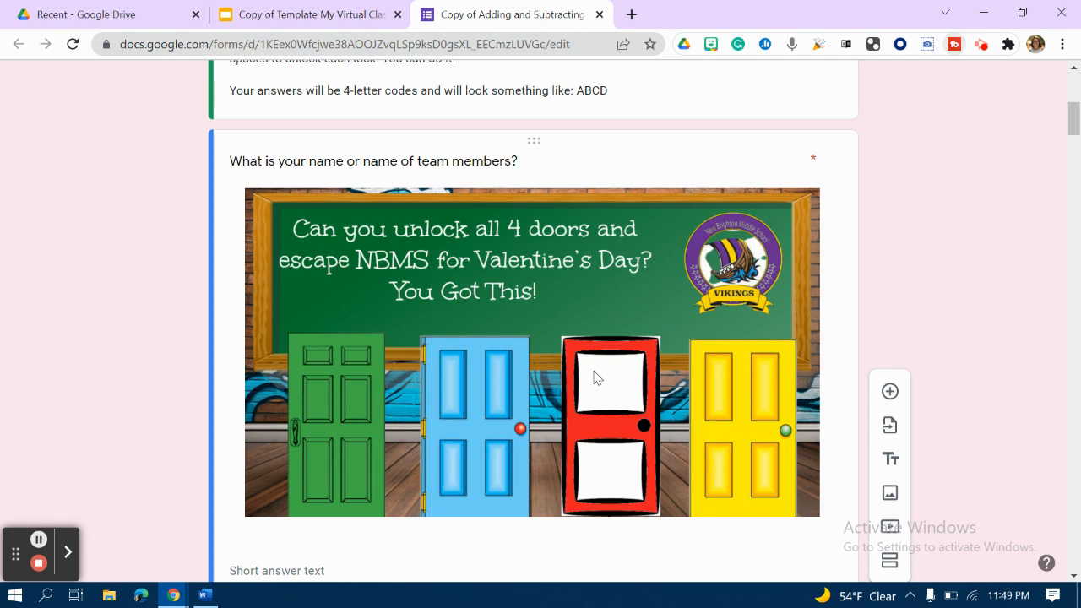
Scroll past Section 1 to the Puzzle 1 rational-numbers question with the PE Class image
scroll("down", 3)
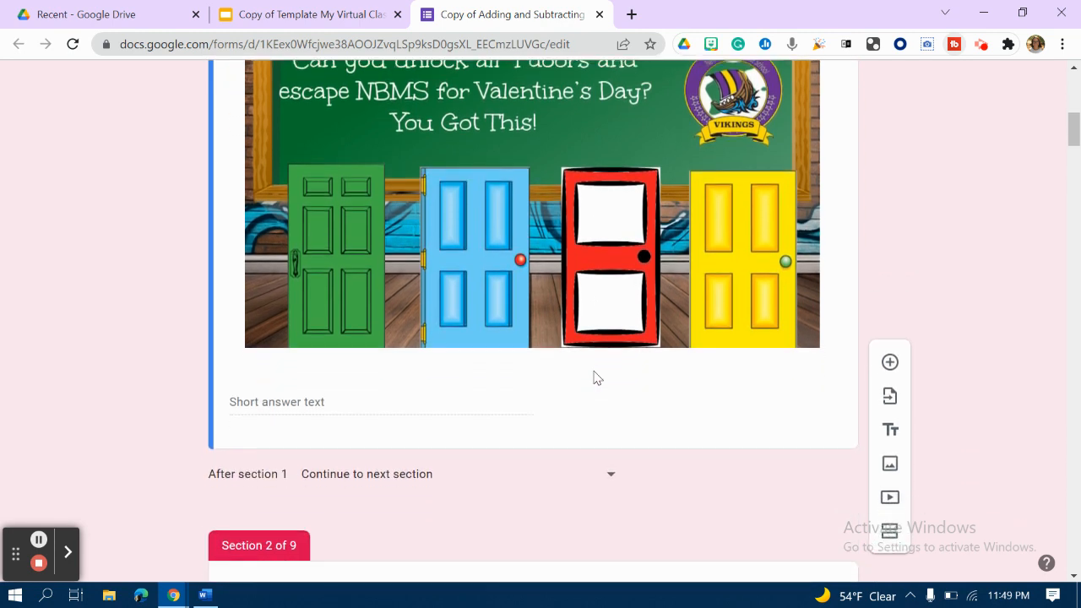
scroll("down", 3)
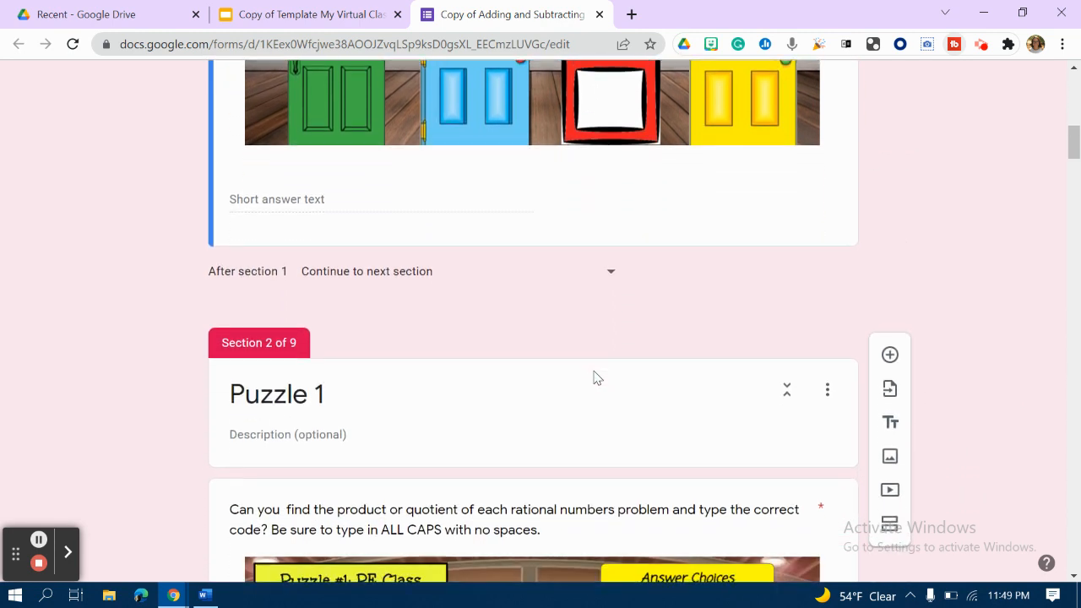
scroll("down", 3)
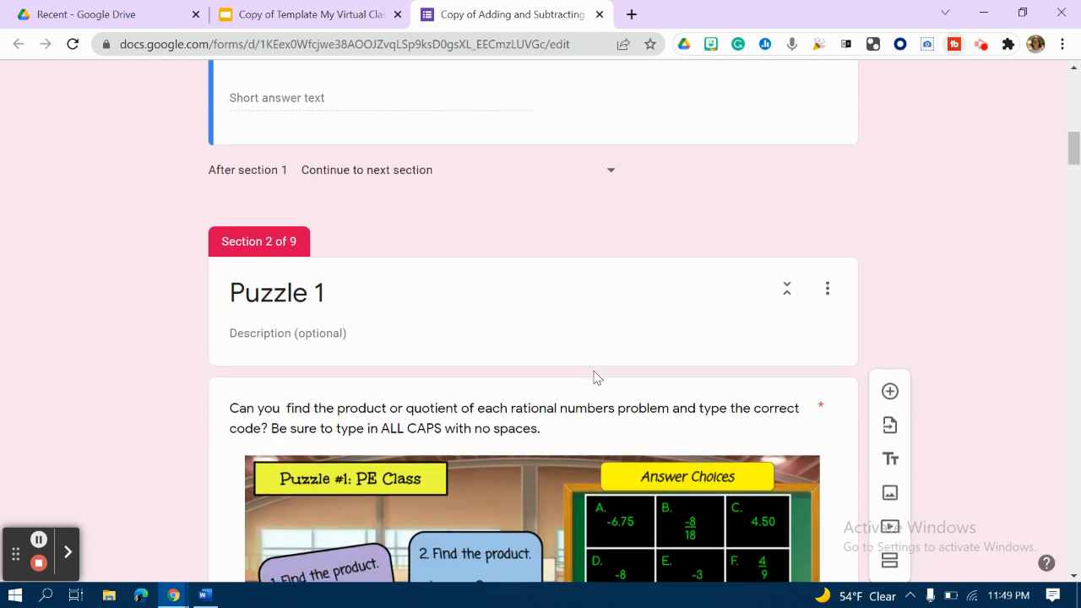
scroll("down", 3)
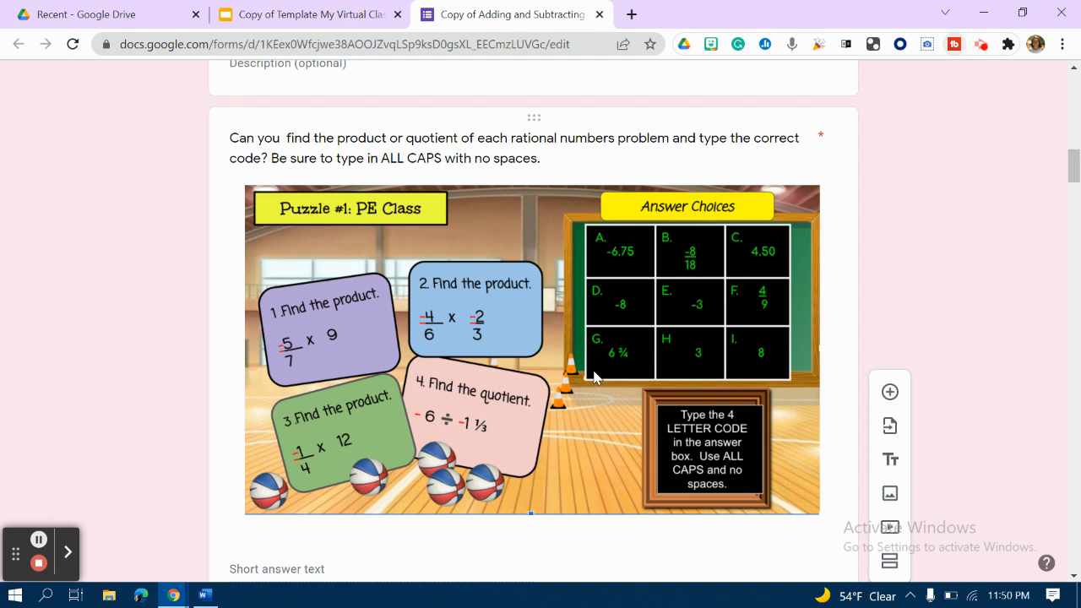
Set Puzzle 1 validation to Text containing 'AFEC' with error 'Keep trying! You can do it!'
scroll("down", 3)
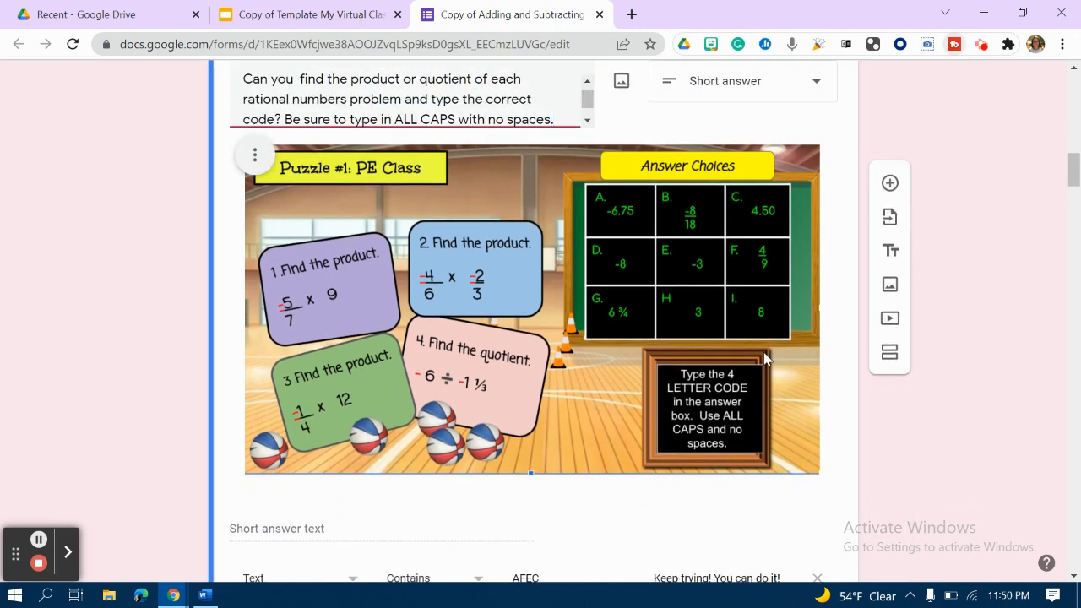
mouse_move(579, 148)
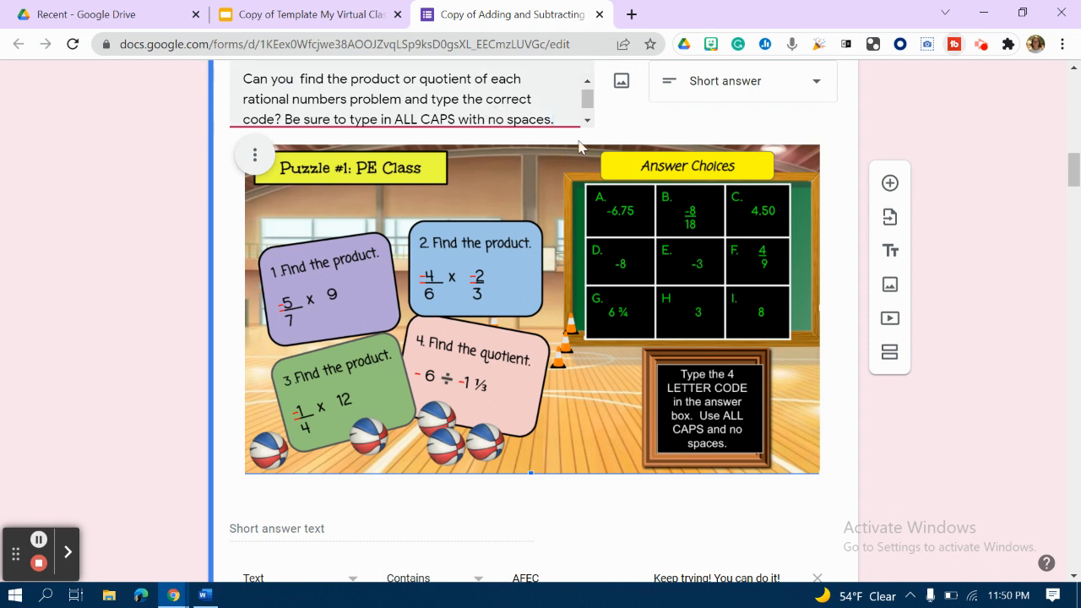
mouse_move(662, 395)
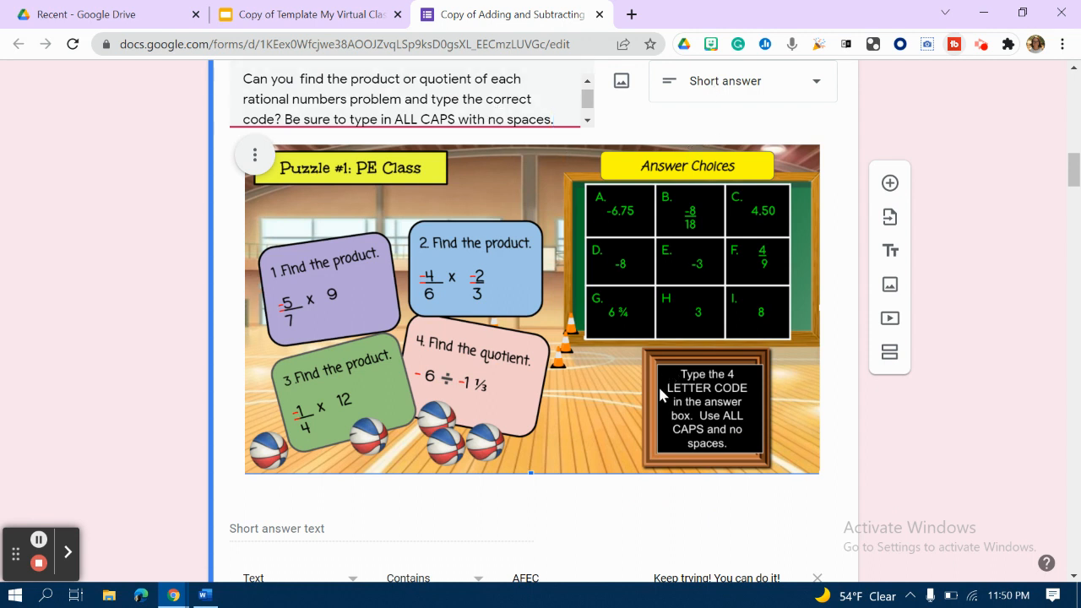
scroll("down", 3)
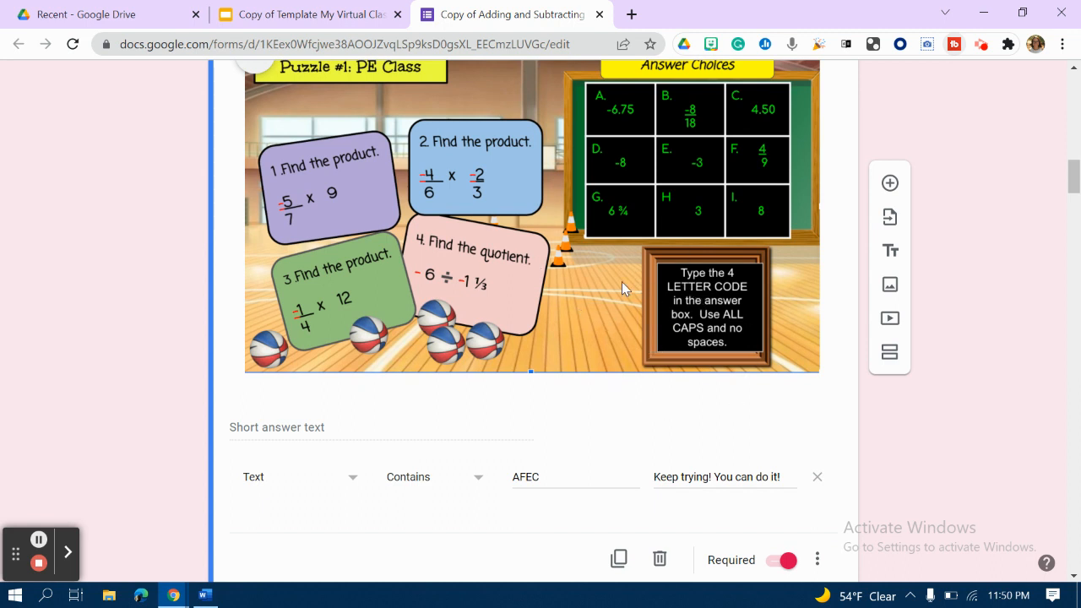
mouse_move(545, 387)
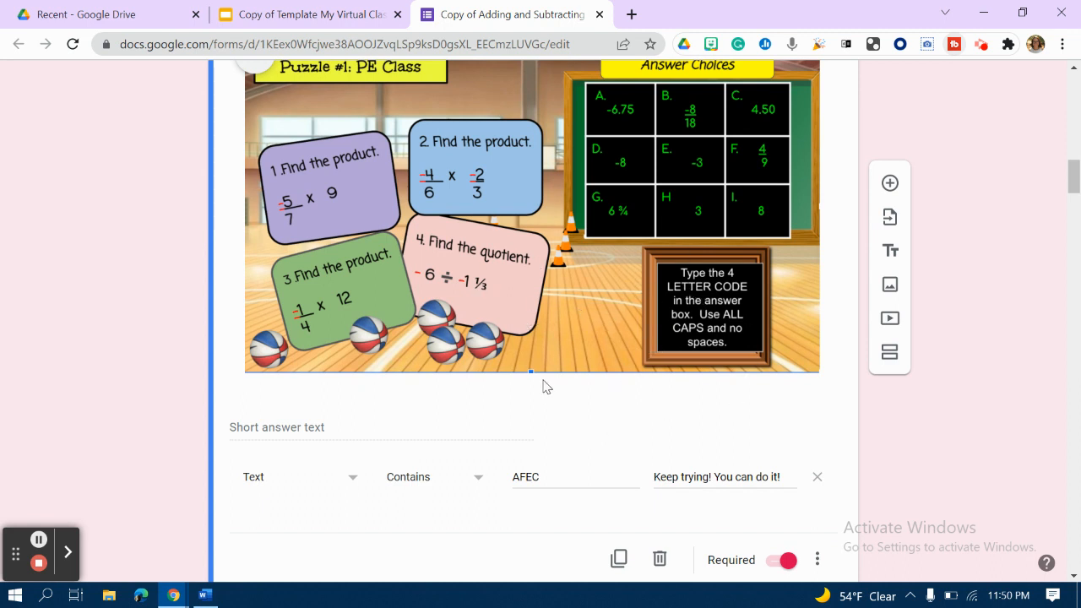
scroll("down", 3)
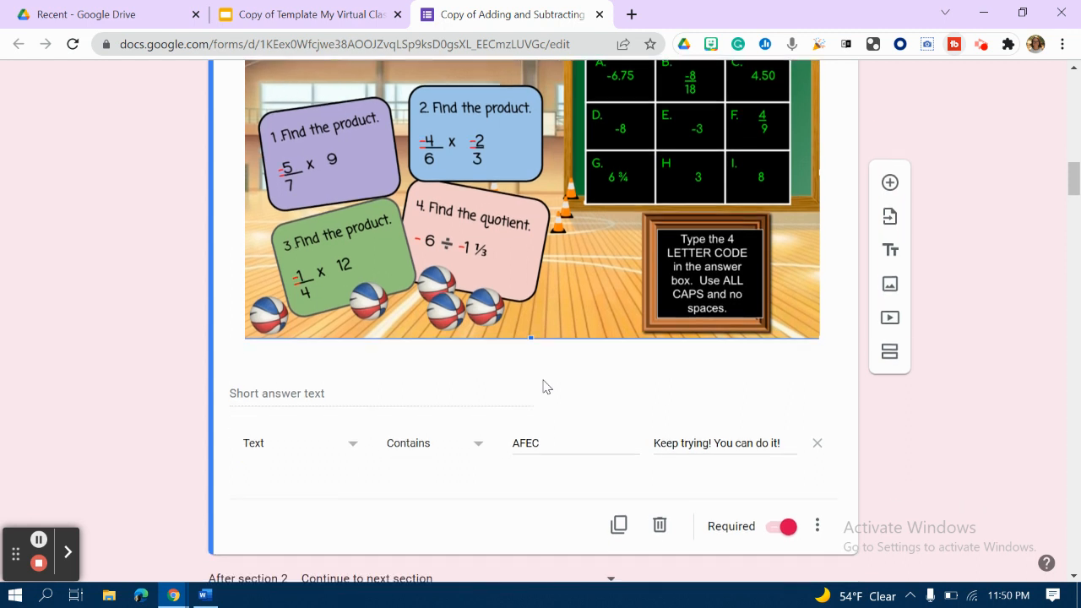
mouse_move(758, 527)
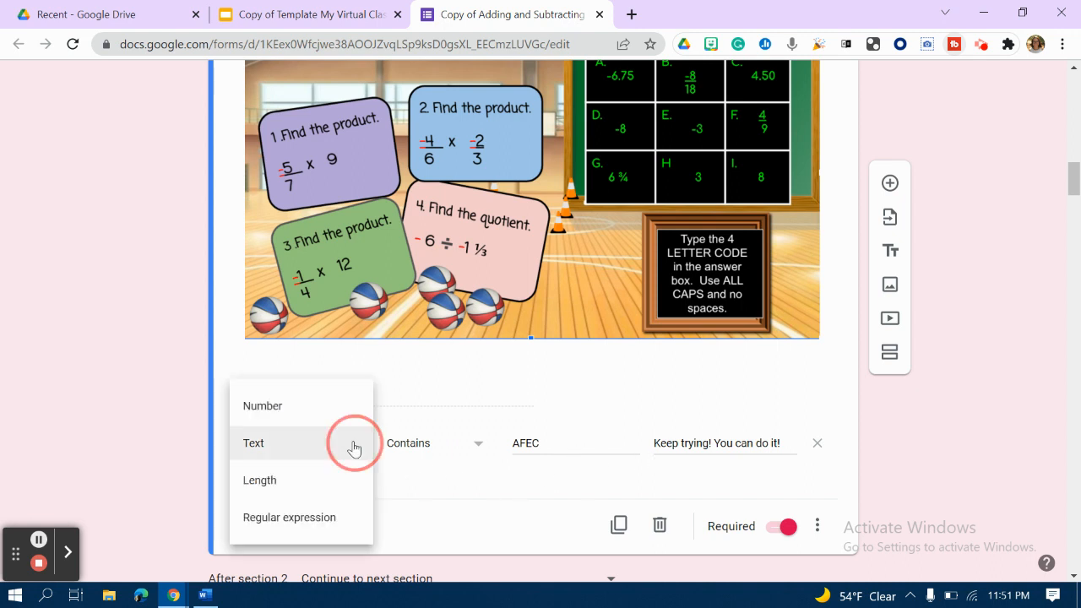
left_click(254, 443)
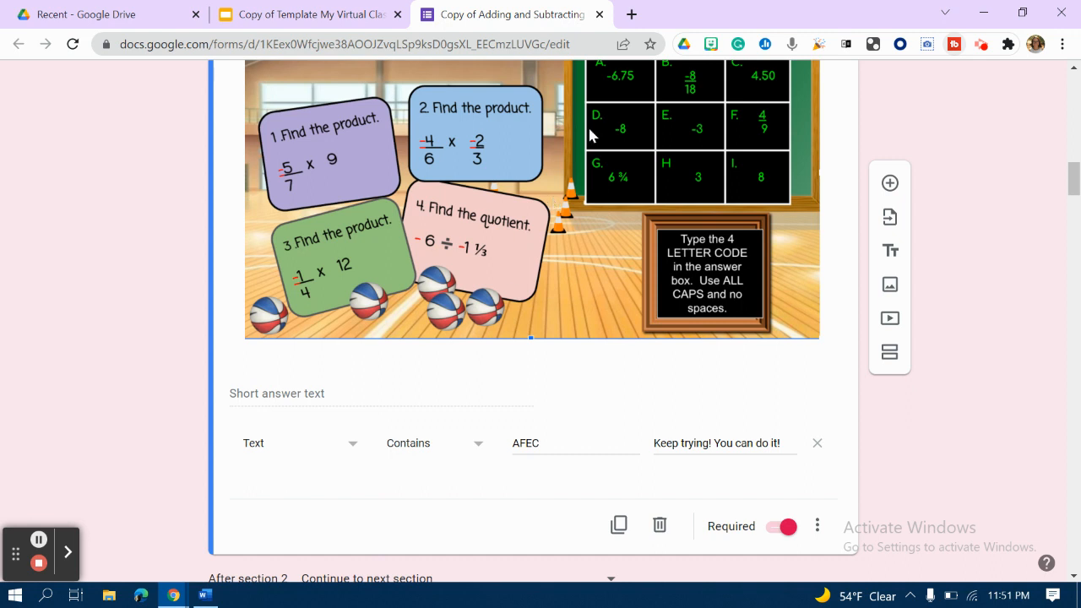
mouse_move(594, 370)
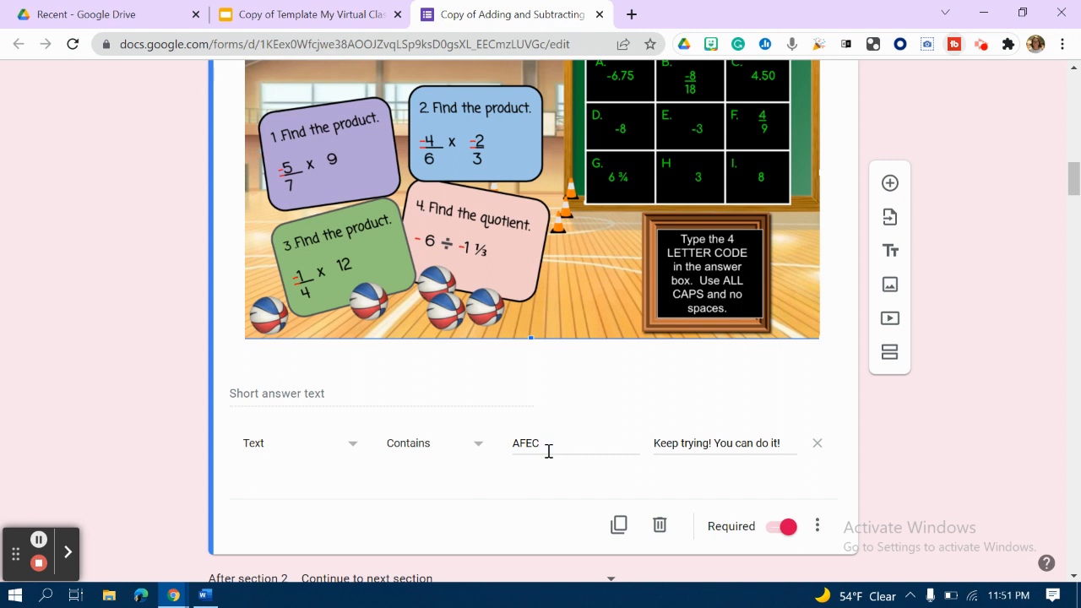
mouse_move(695, 445)
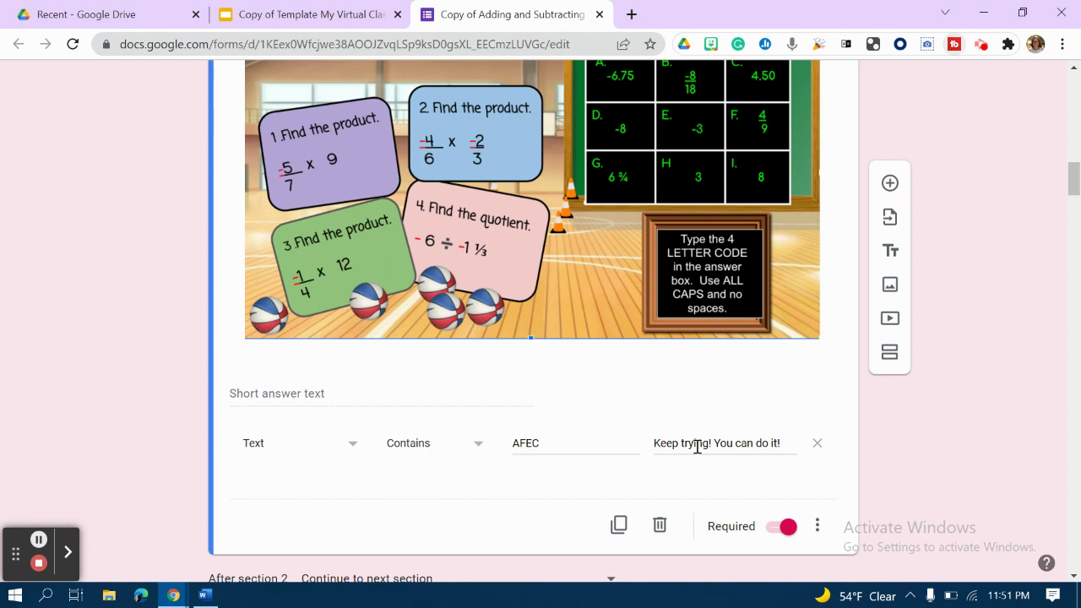
mouse_move(320, 468)
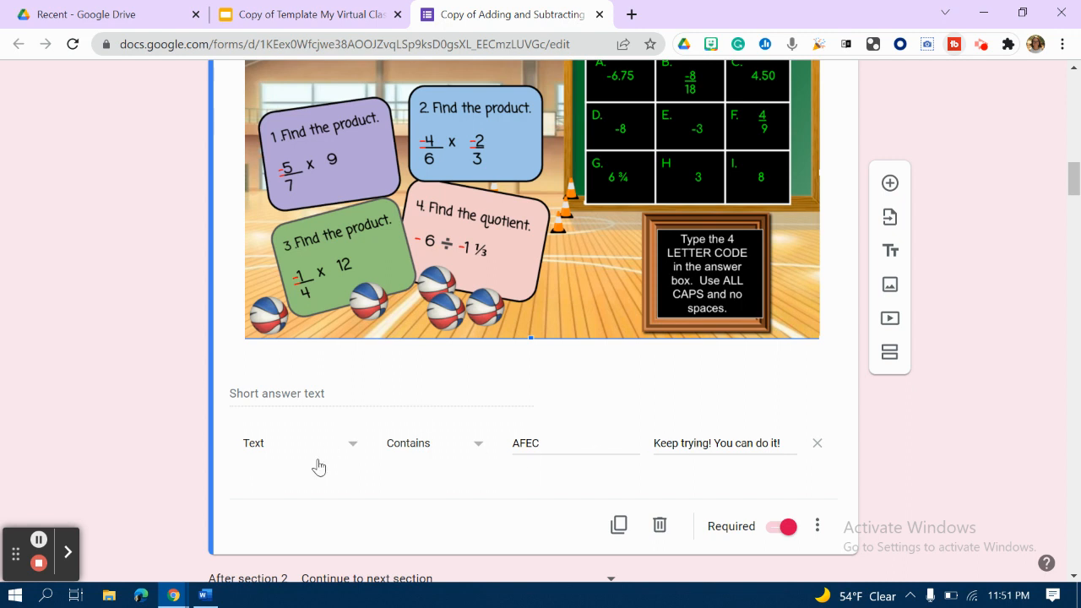
left_click(300, 443)
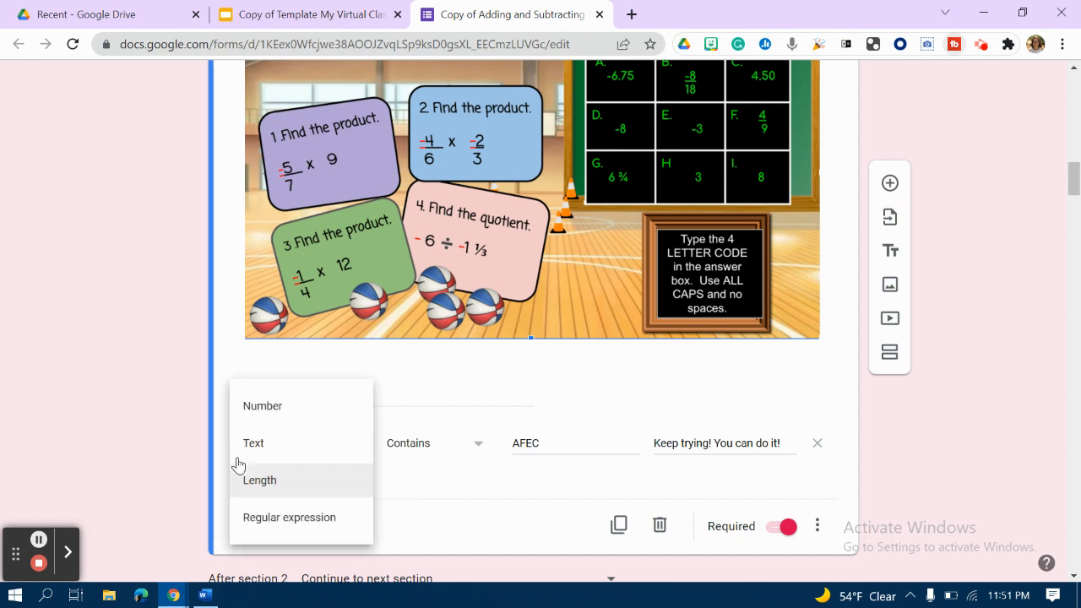
left_click(254, 442)
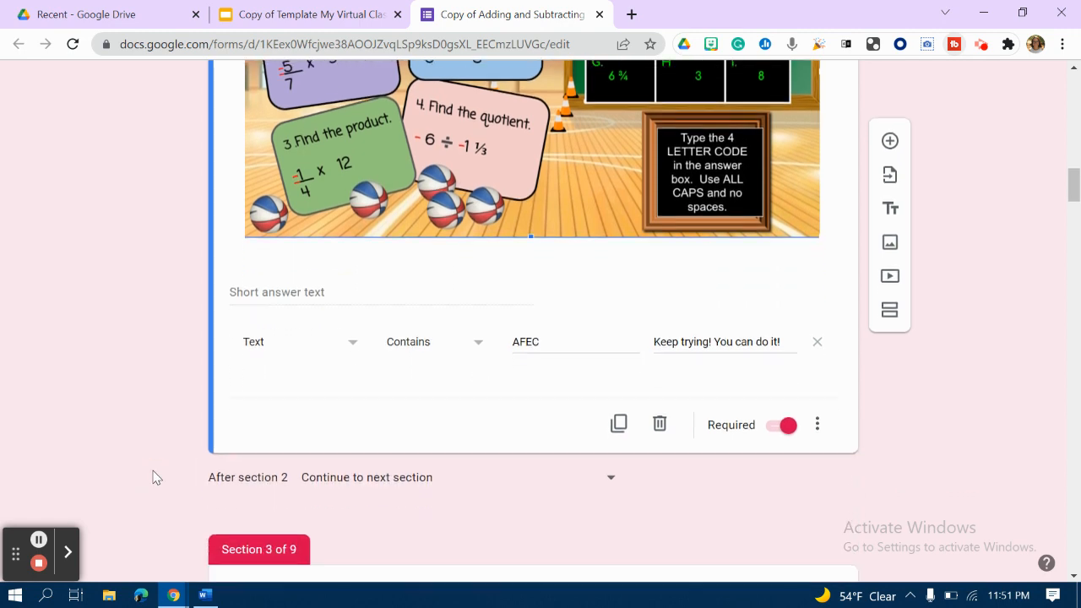
scroll("down", 3)
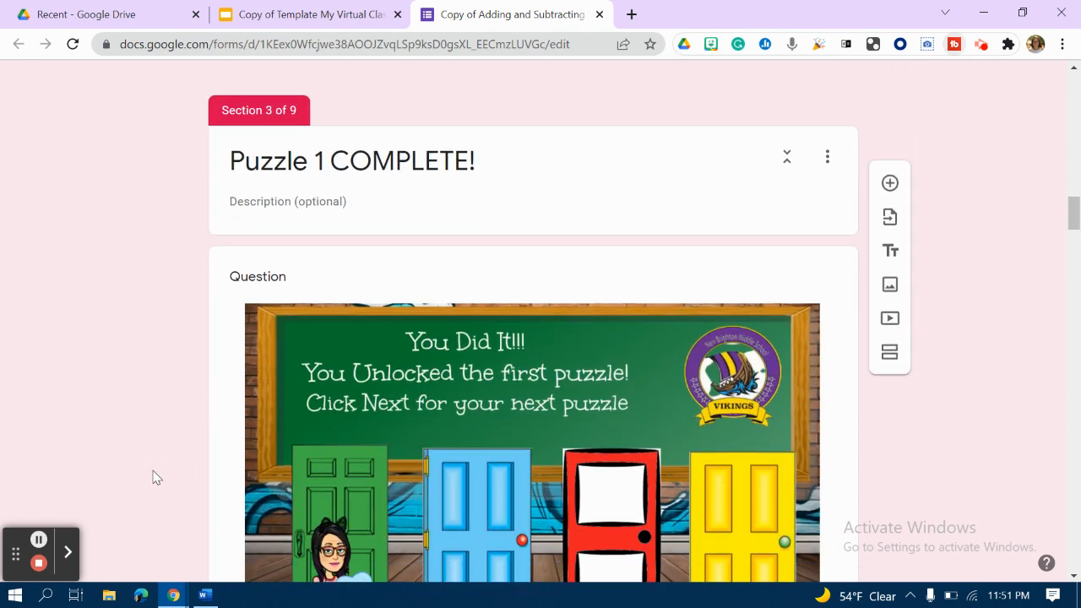
scroll("down", 3)
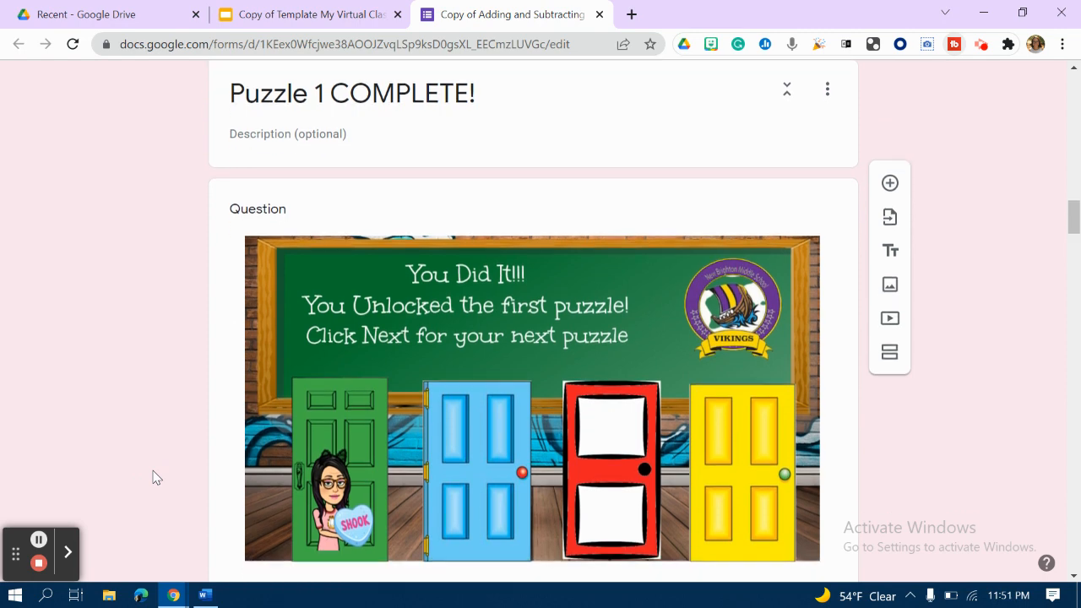
scroll("down", 3)
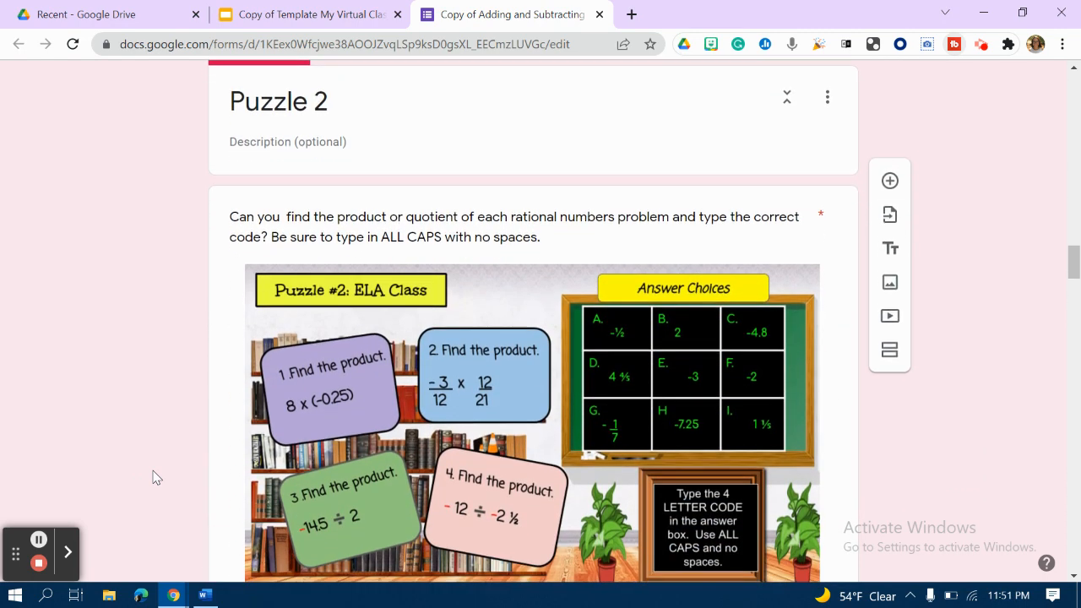
scroll("down", 3)
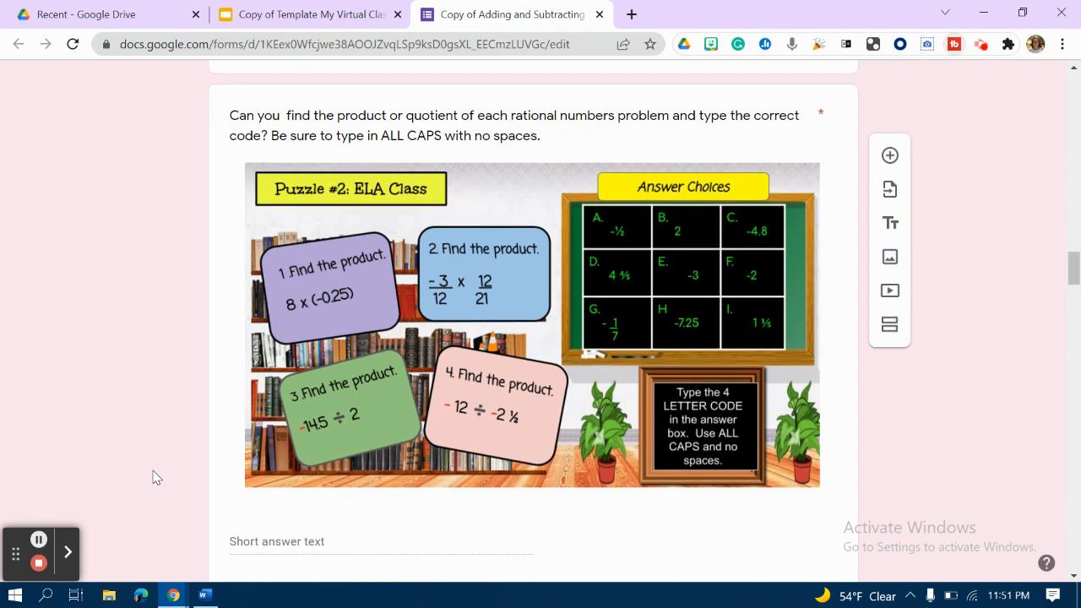
scroll("down", 3)
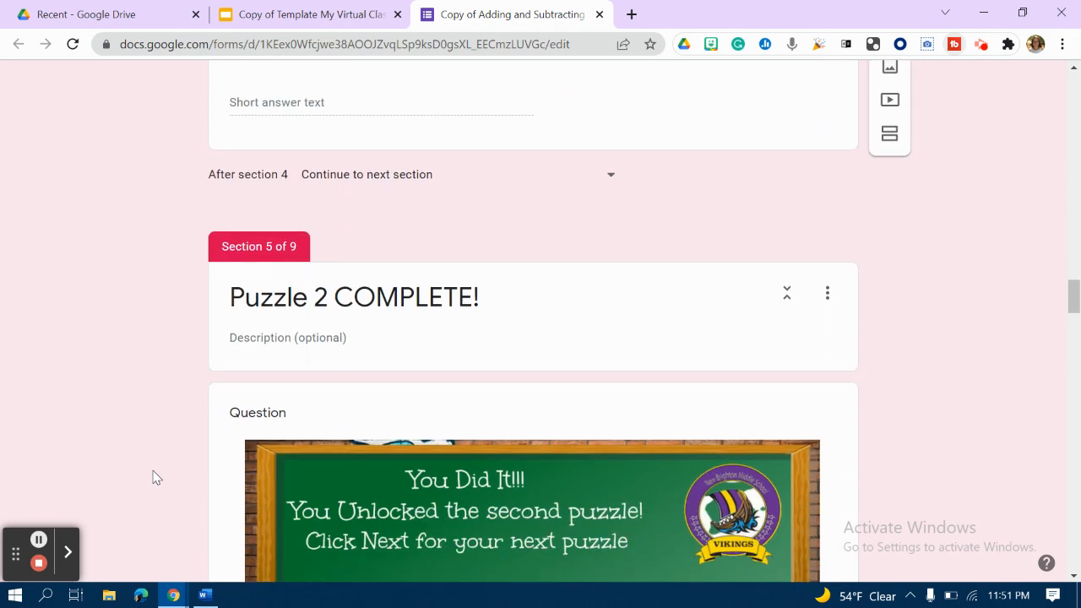
scroll("down", 3)
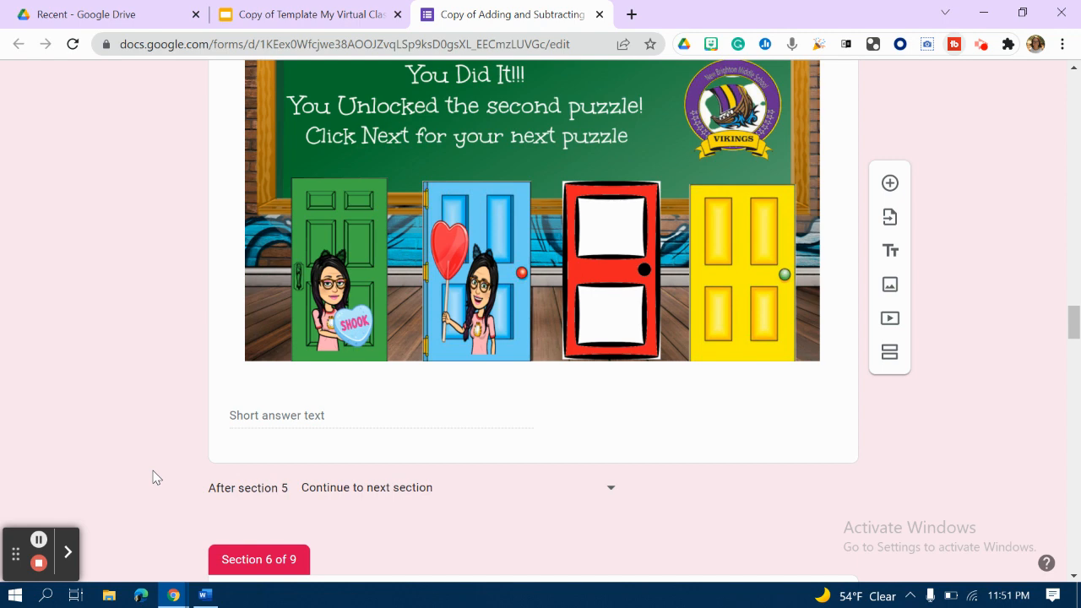
scroll("down", 3)
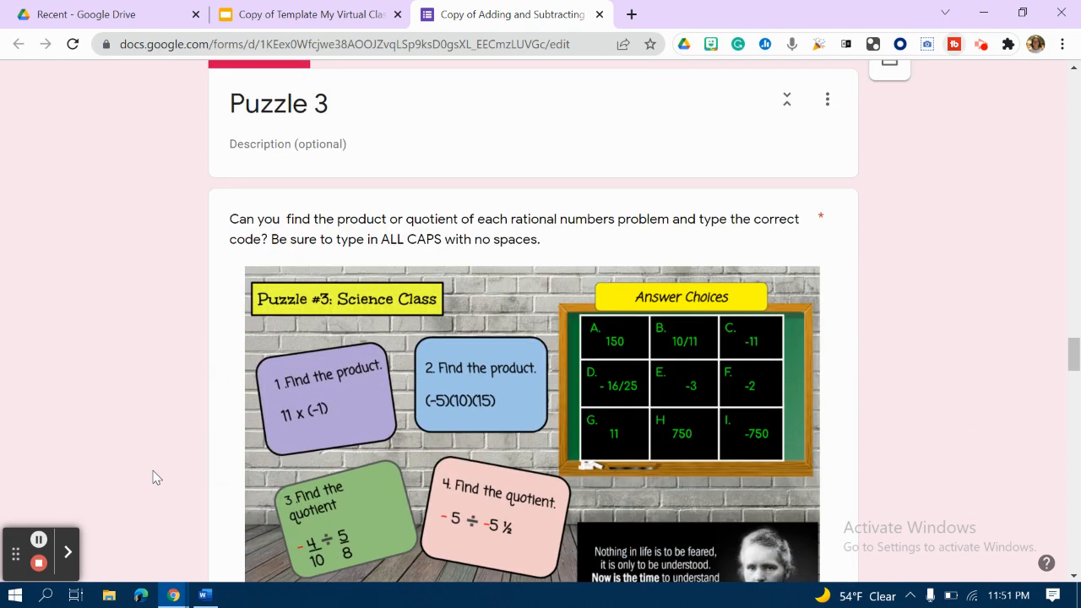
scroll("down", 3)
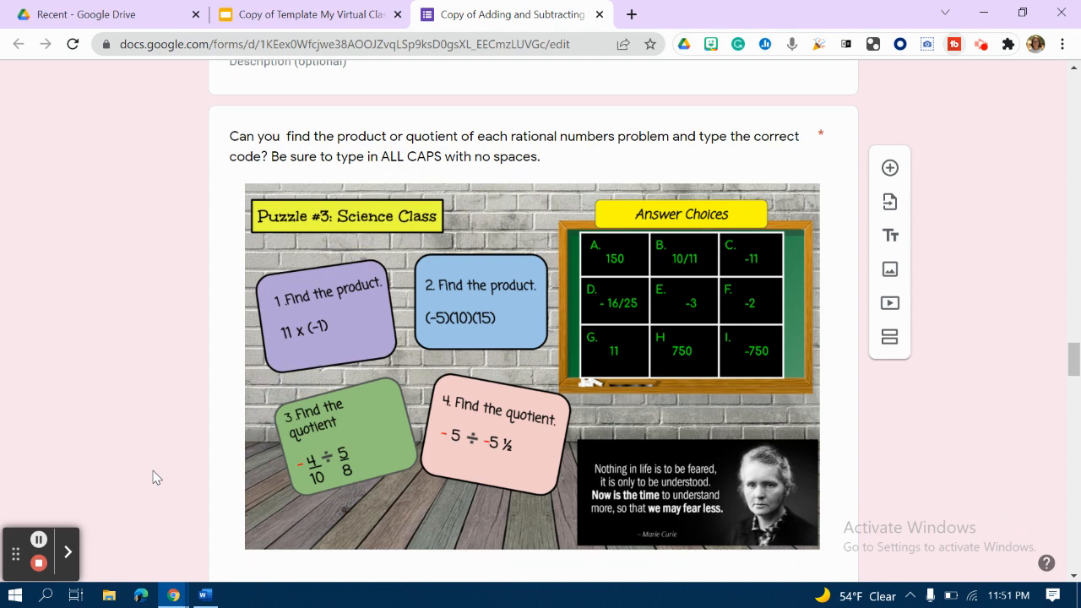
scroll("down", 3)
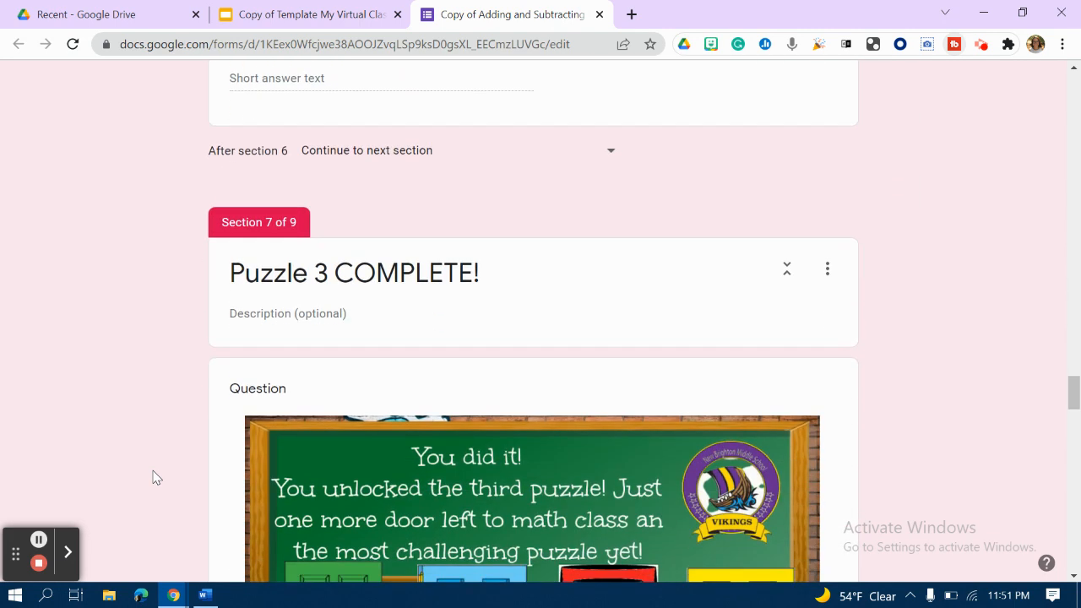
scroll("down", 3)
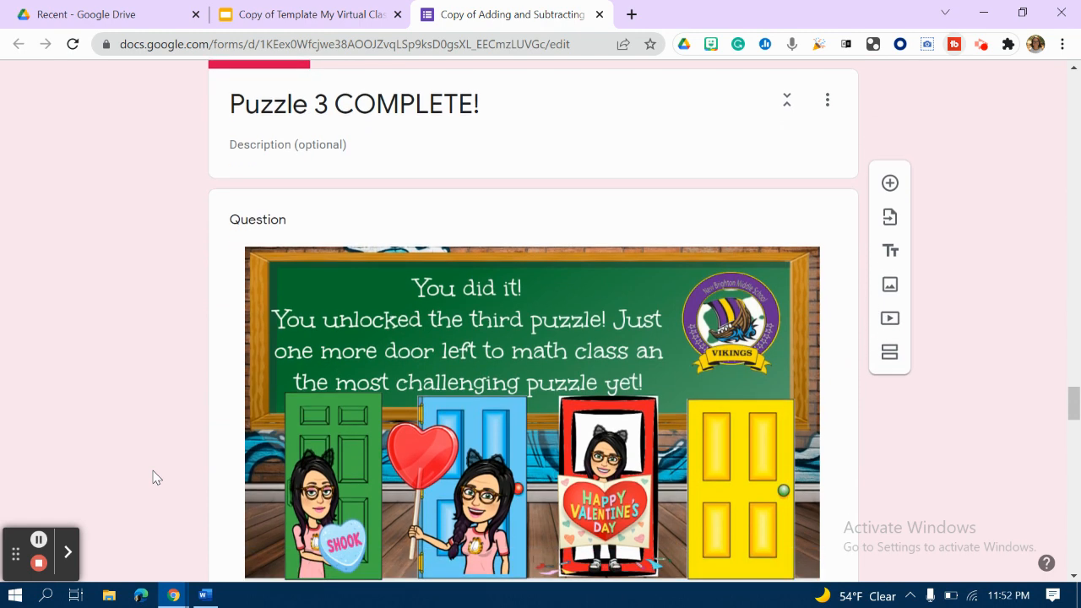
scroll("down", 3)
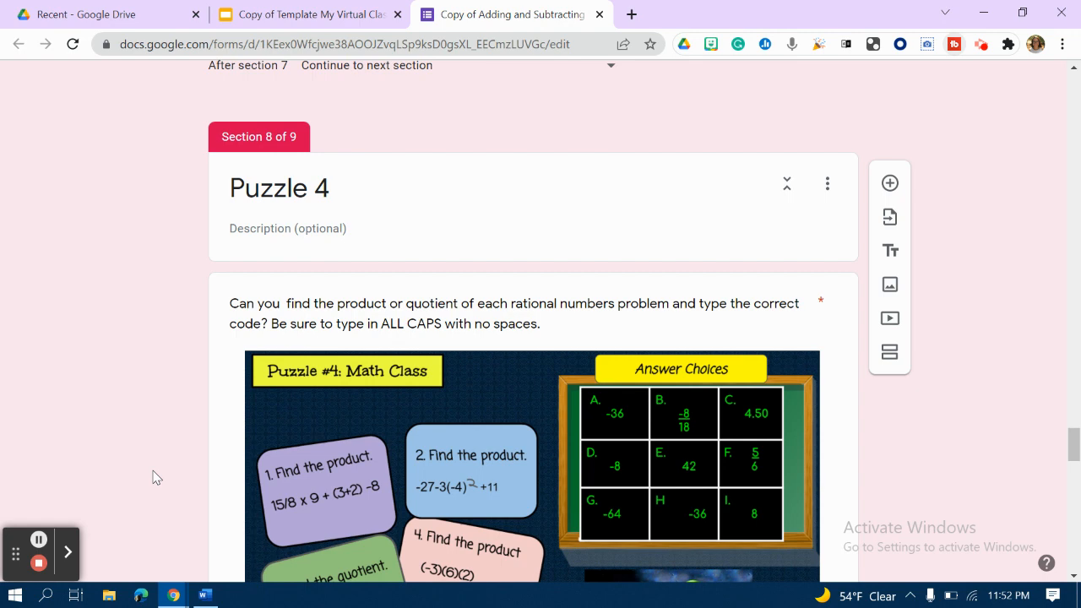
scroll("down", 3)
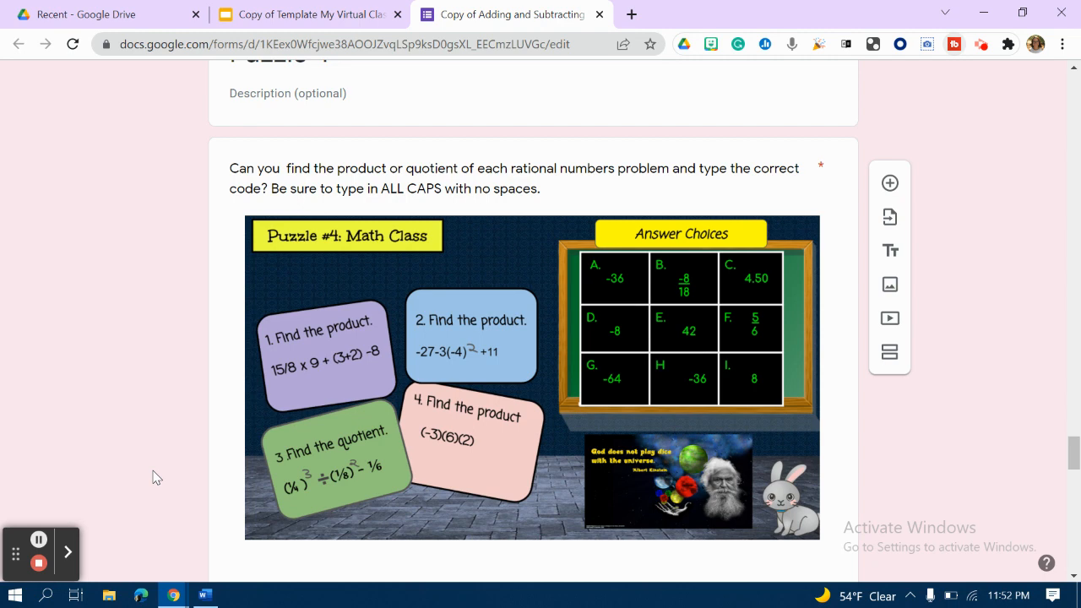
scroll("down", 3)
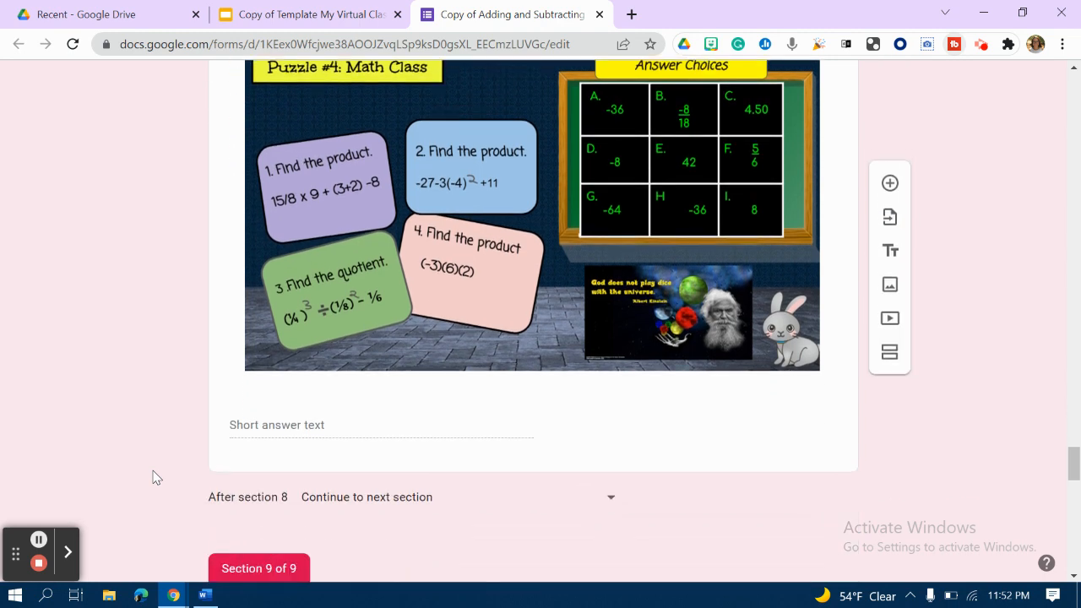
scroll("down", 3)
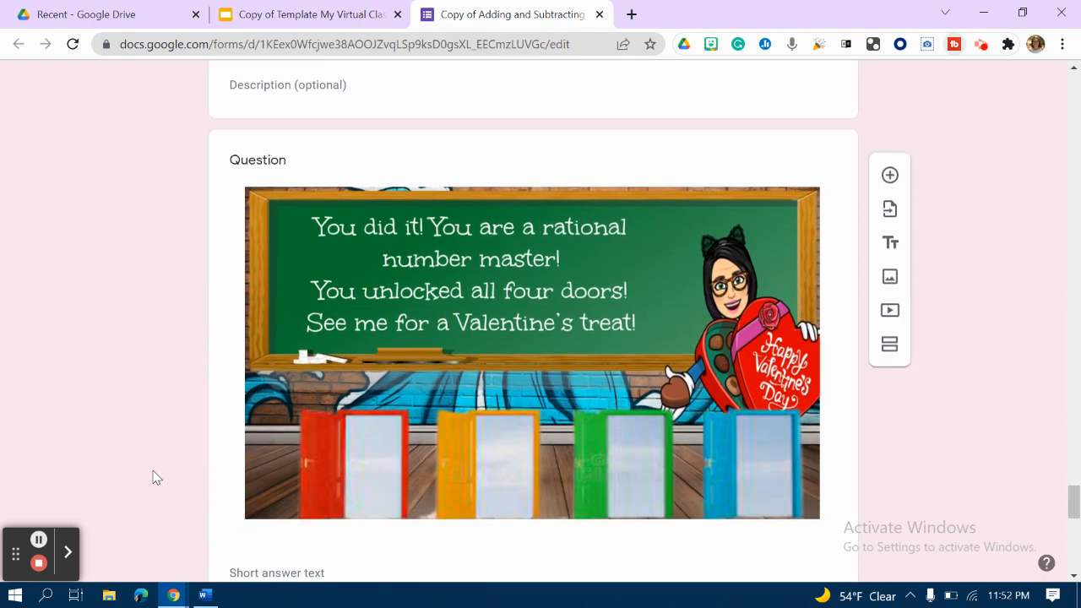
scroll("down", 3)
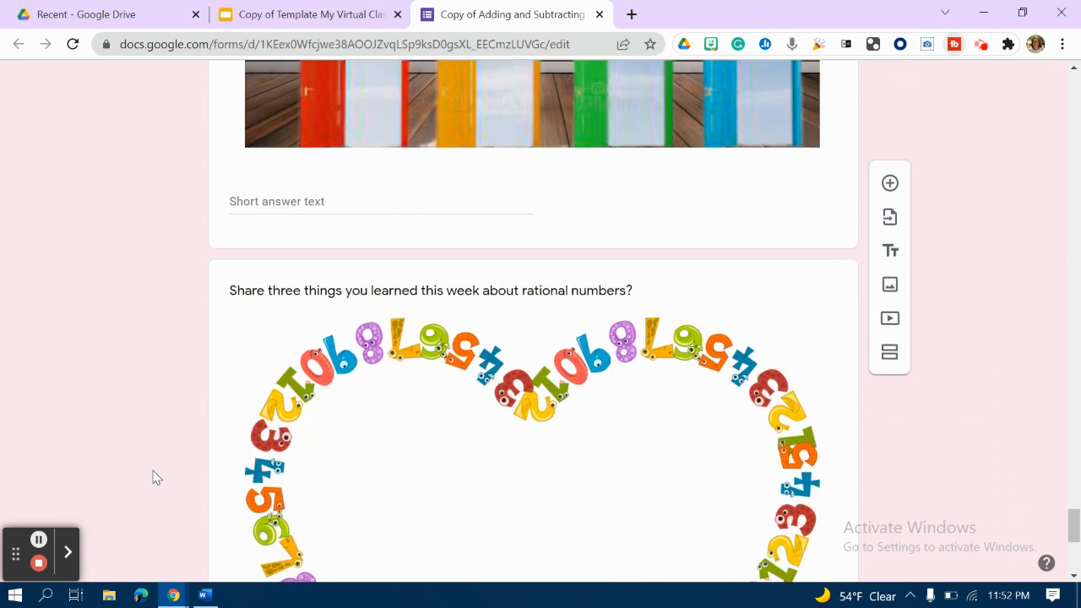
scroll("down", 3)
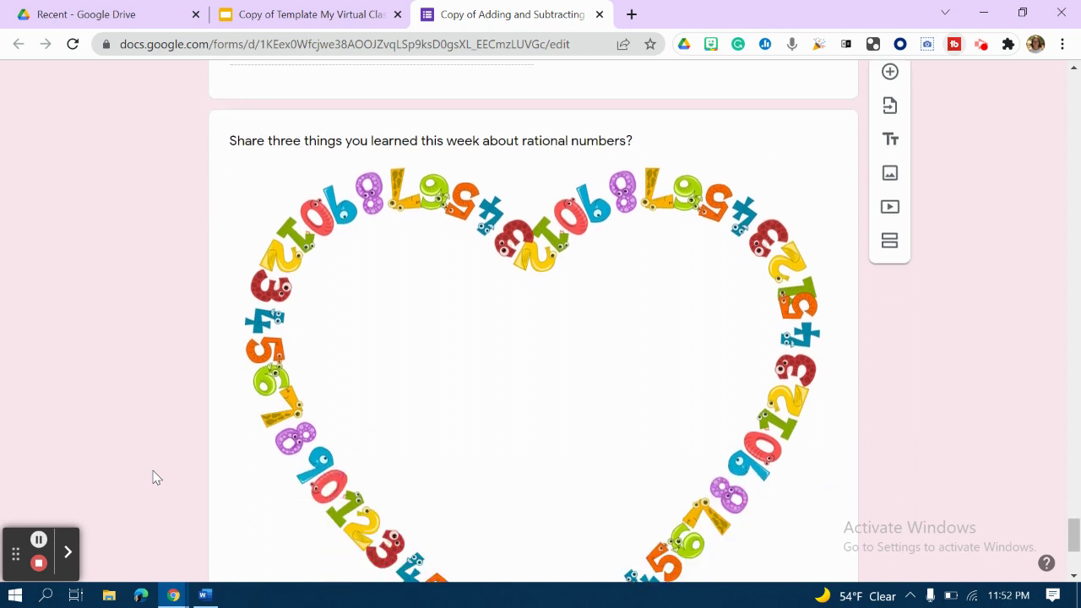
scroll("down", 3)
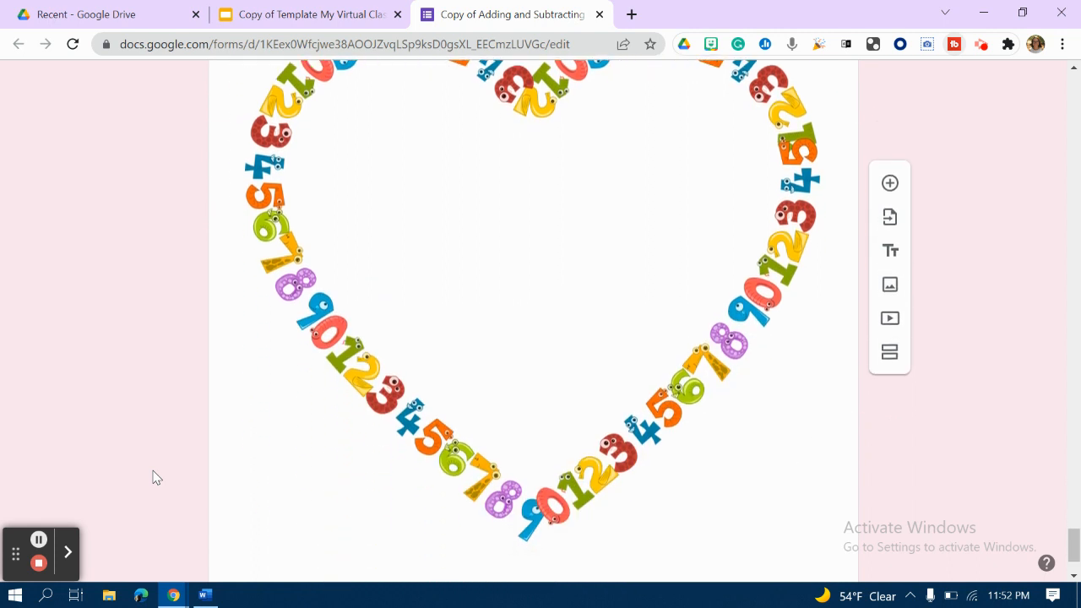
scroll("down", 3)
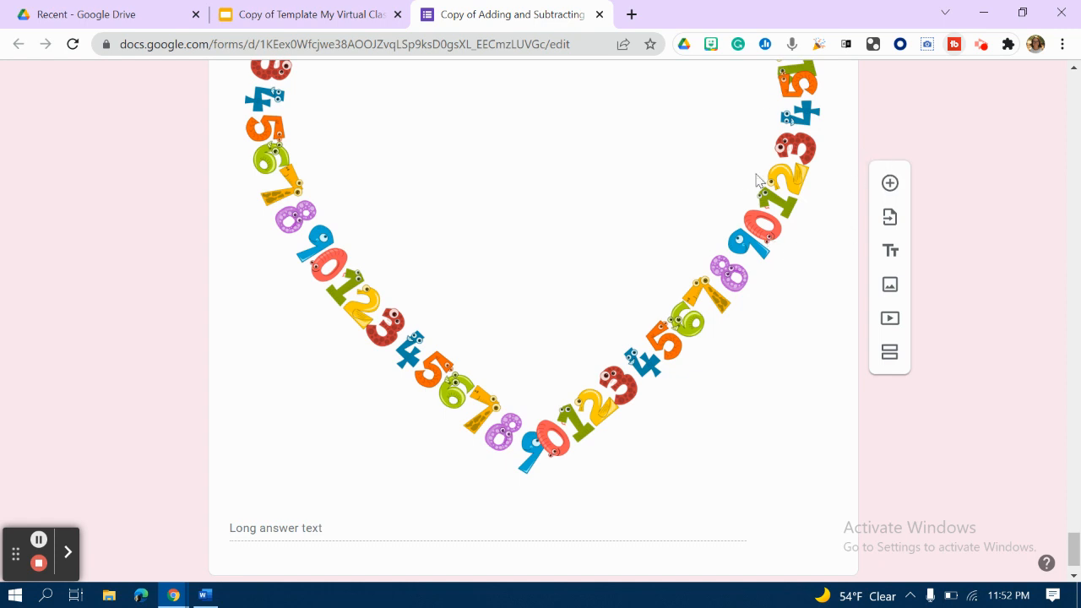
mouse_move(773, 235)
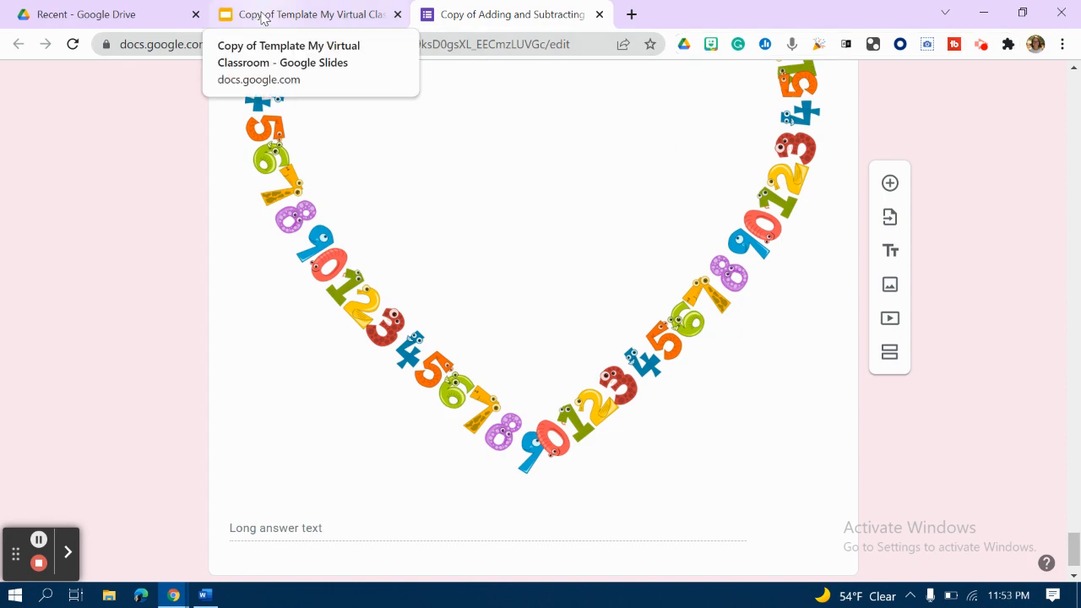
Switch to the virtual classroom Slides deck and display the Puzzle #1: PE Class slide
left_click(309, 14)
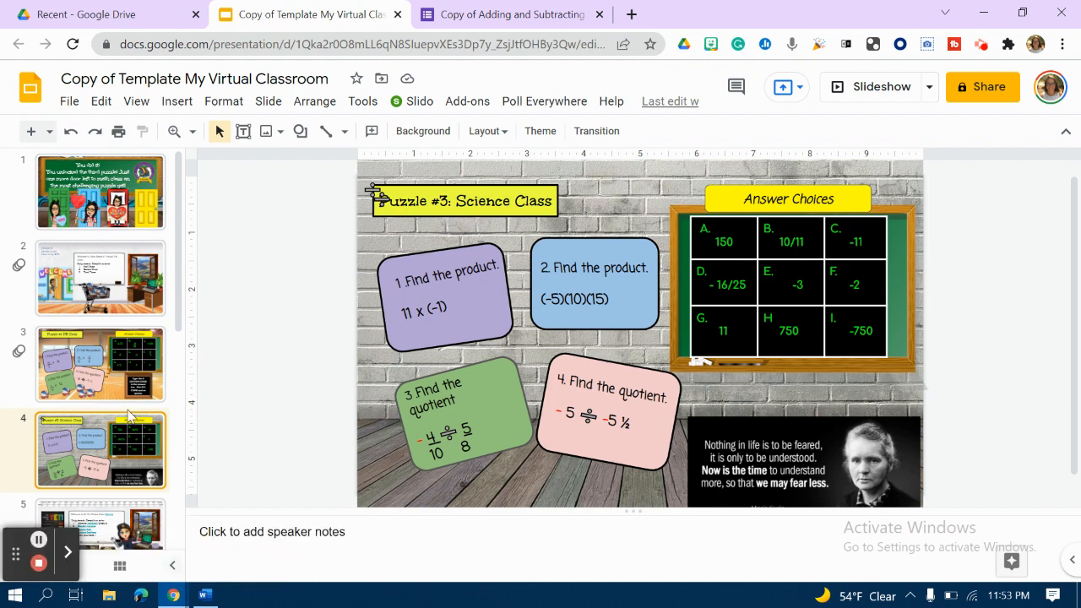
left_click(100, 191)
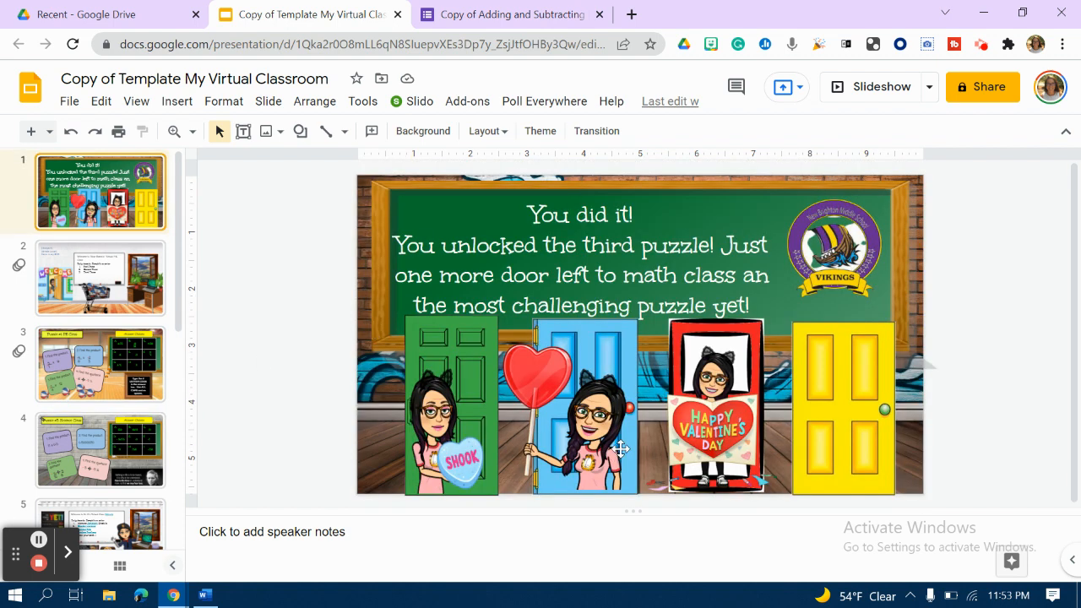
mouse_move(470, 398)
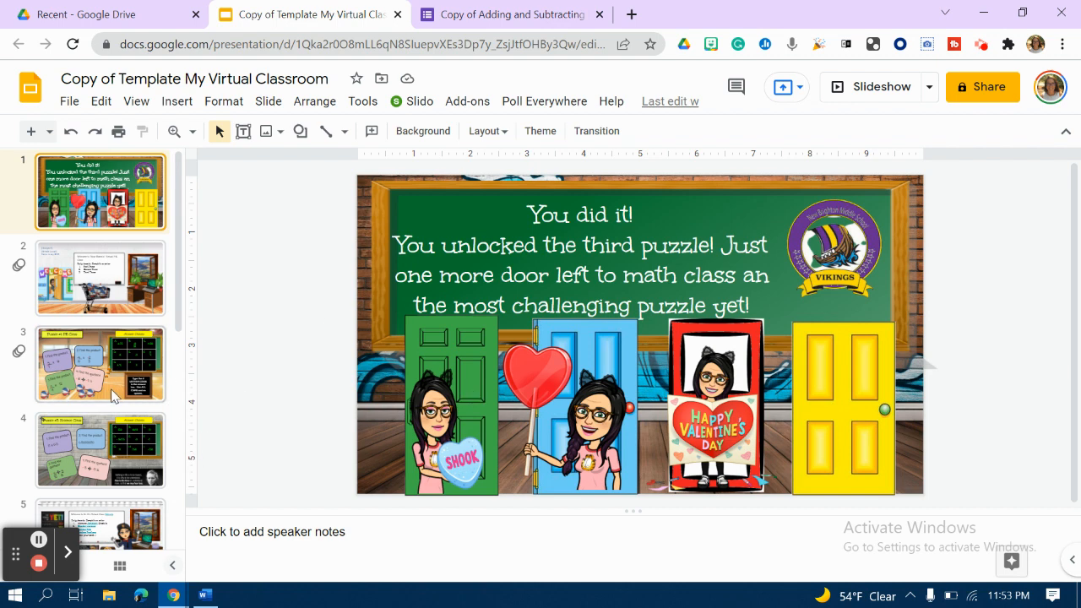
left_click(100, 364)
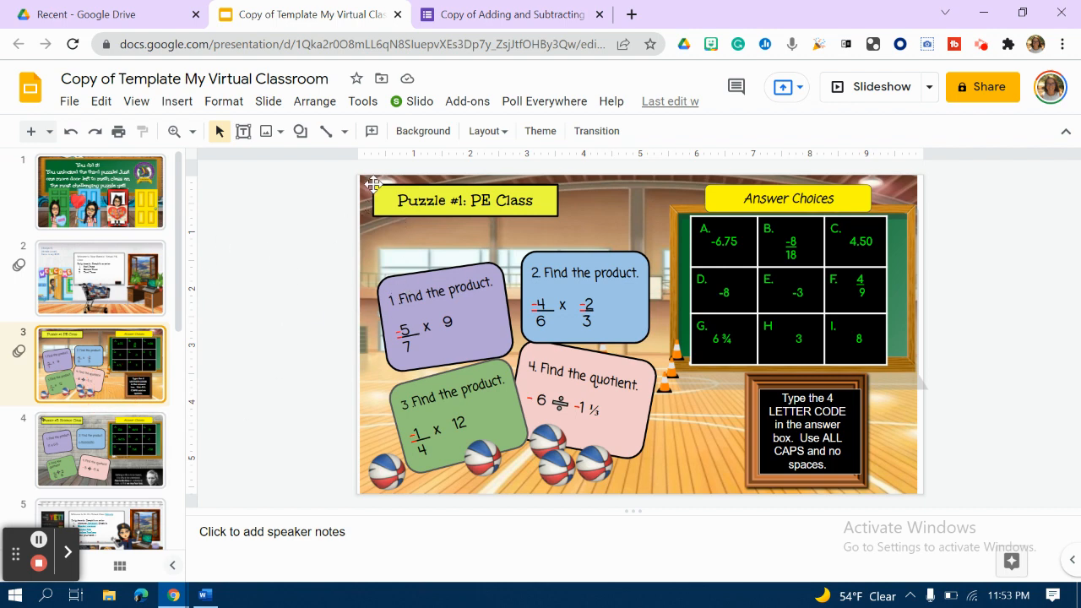
mouse_move(358, 321)
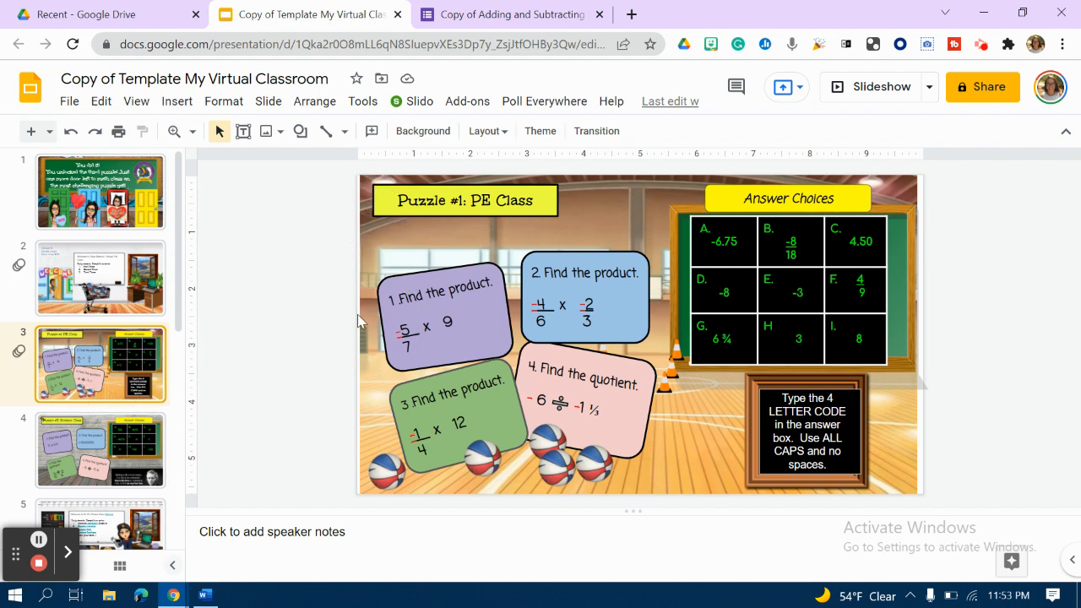
mouse_move(476, 163)
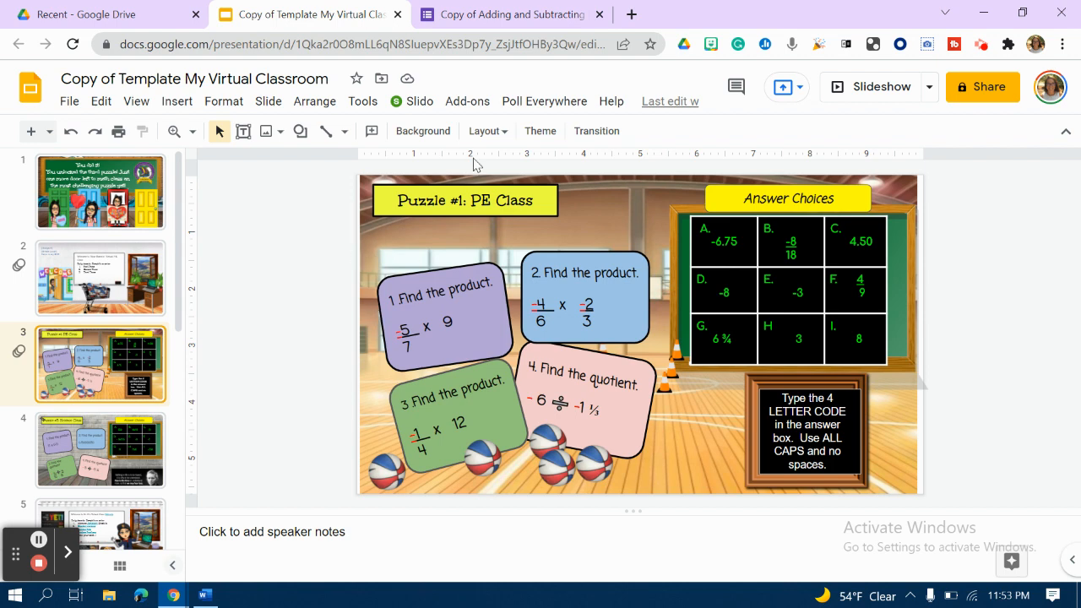
Return to the escape form editor and scroll up to its title and instructions
left_click(507, 14)
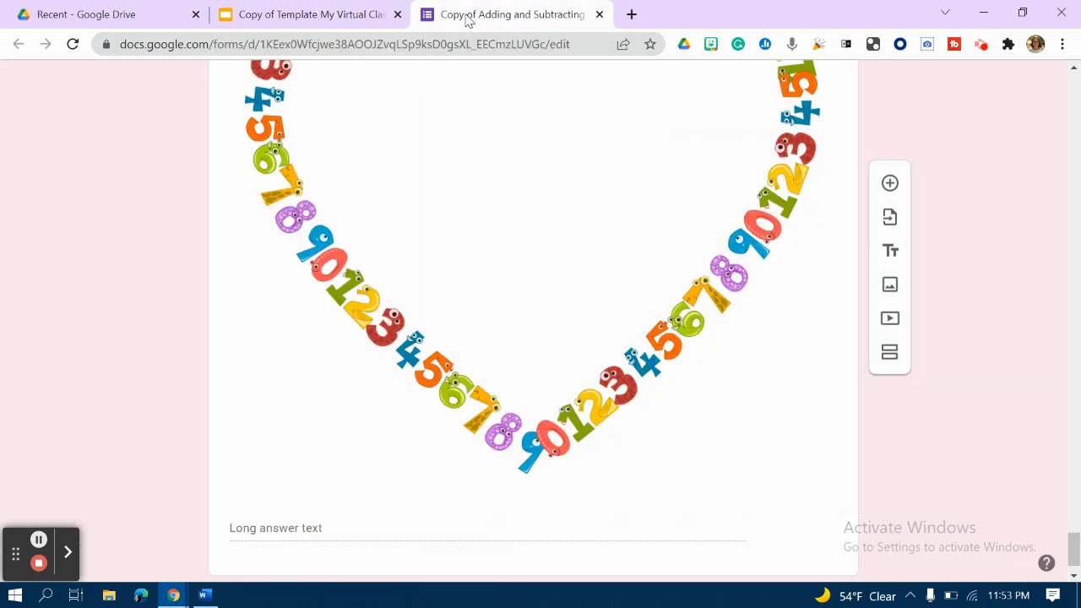
scroll("up", 3)
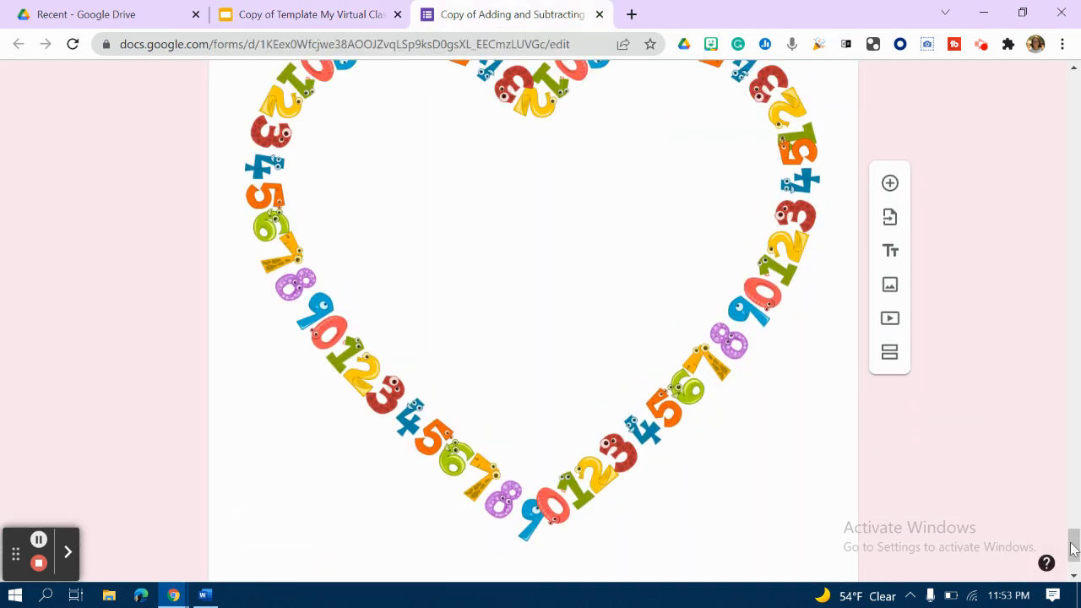
scroll("up", 3)
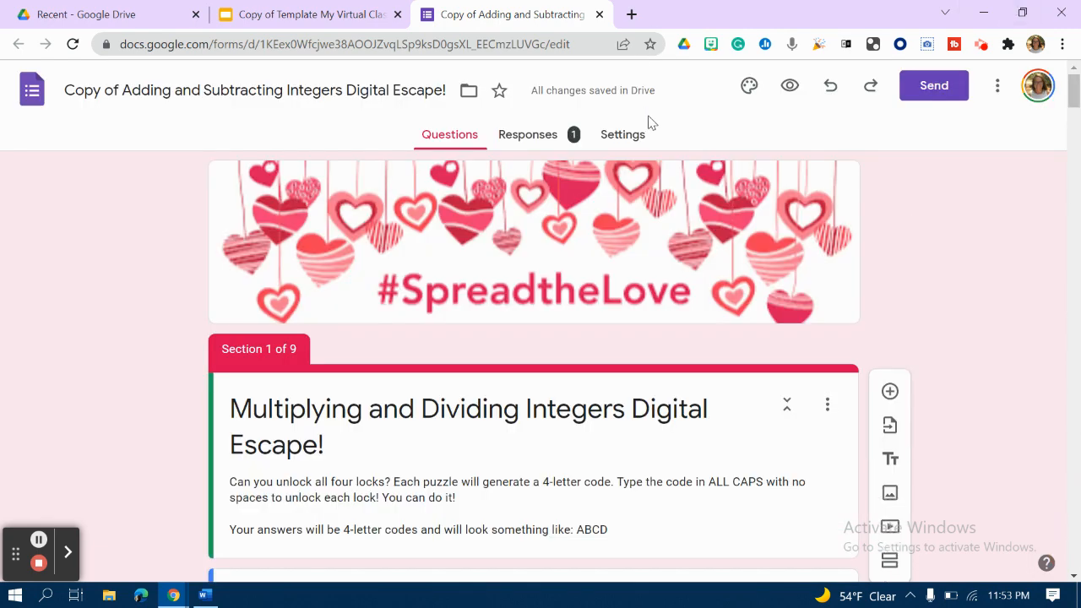
mouse_move(789, 86)
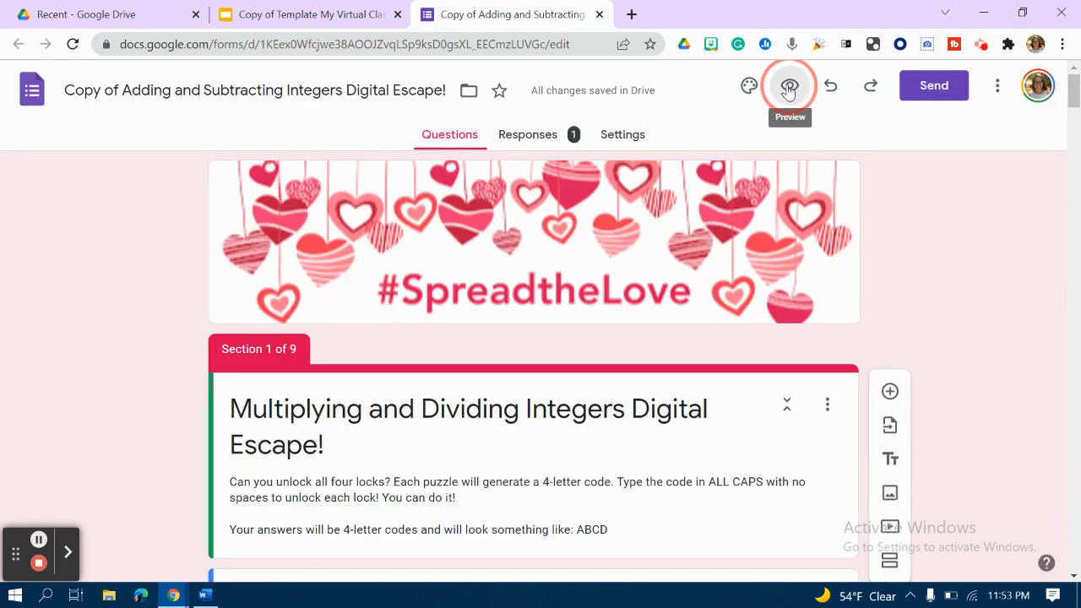
Preview the form as a student and move past the name page to Puzzle 1
left_click(789, 85)
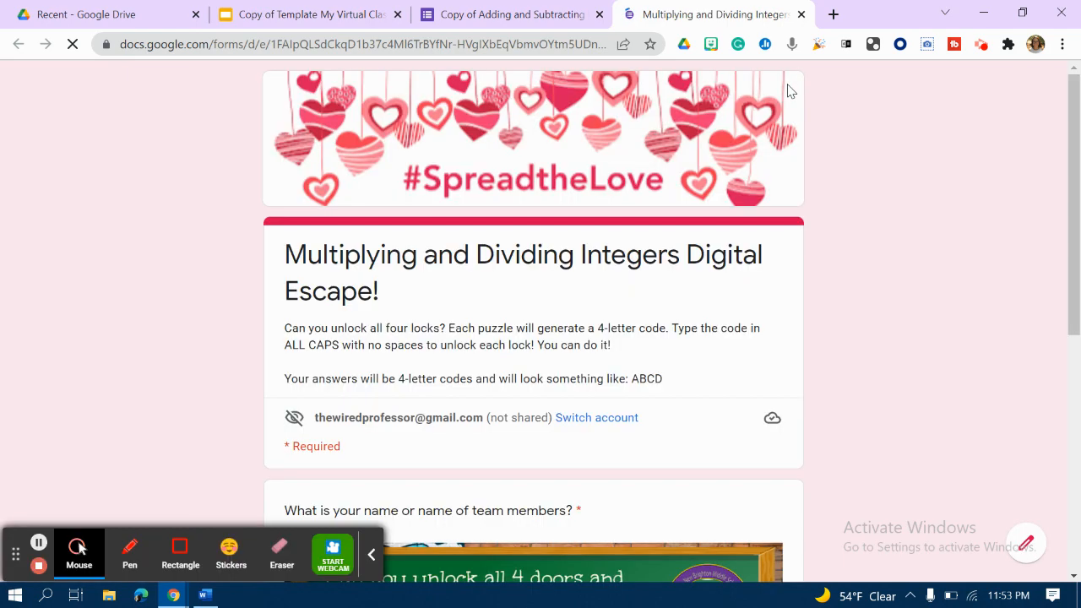
scroll("down", 3)
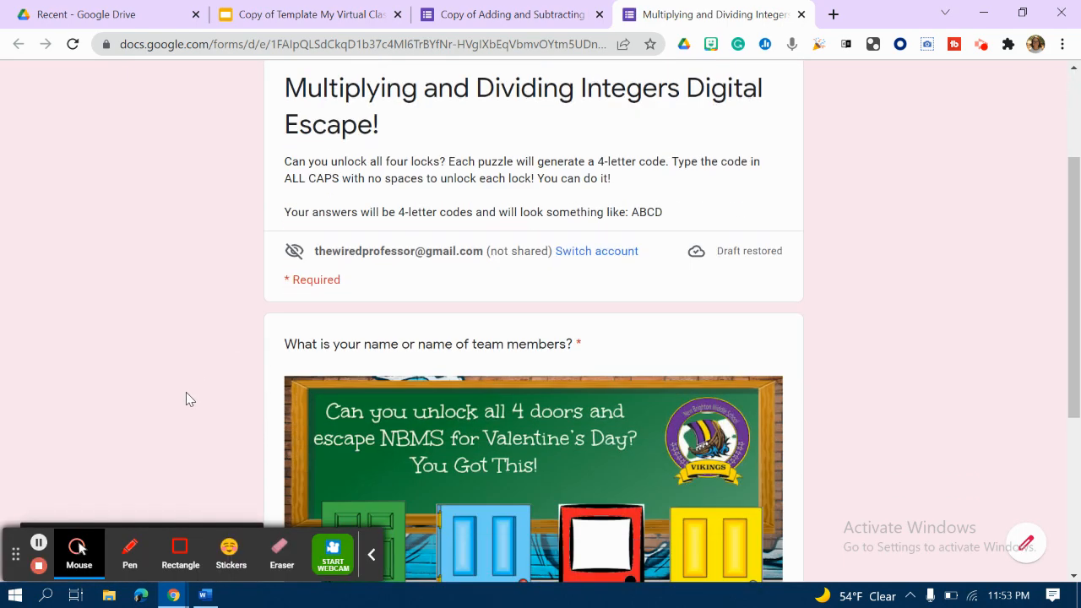
scroll("down", 3)
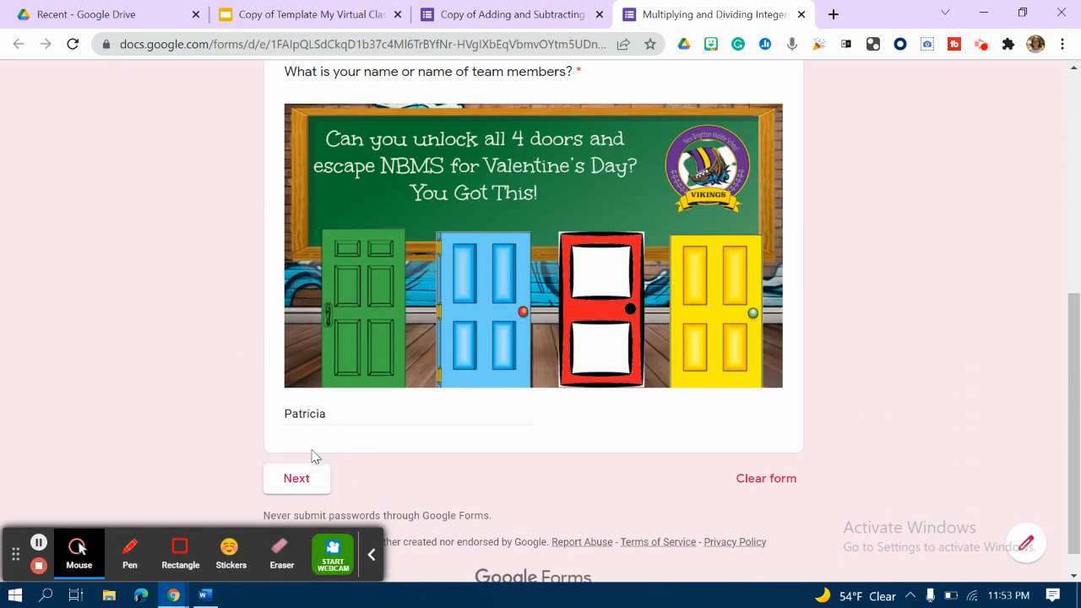
left_click(296, 478)
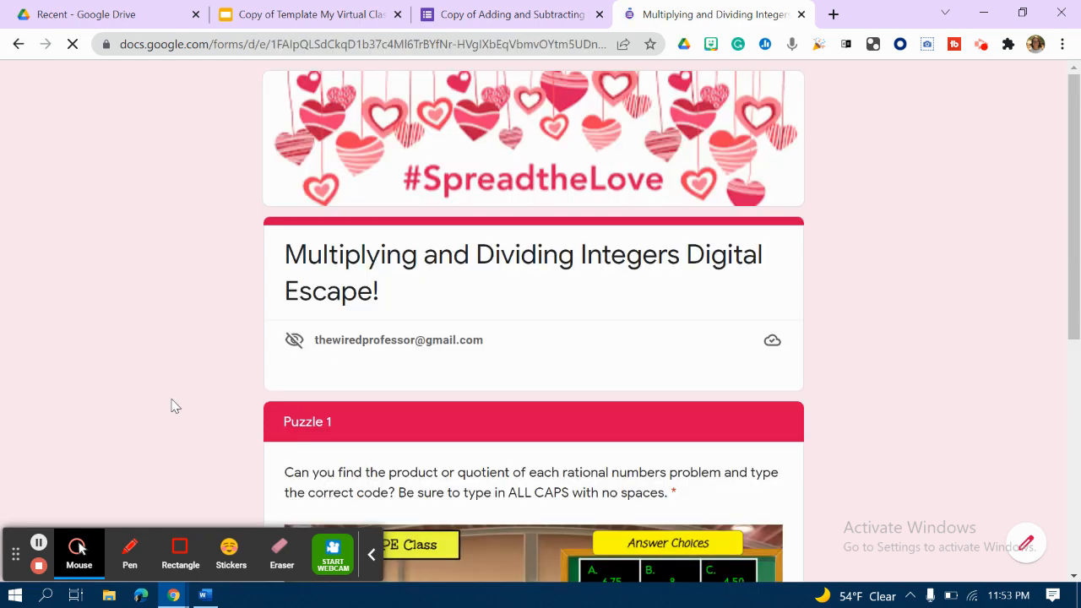
Submit AFEC for Puzzle 1 and advance through the completion page to Puzzle 2
scroll("down", 3)
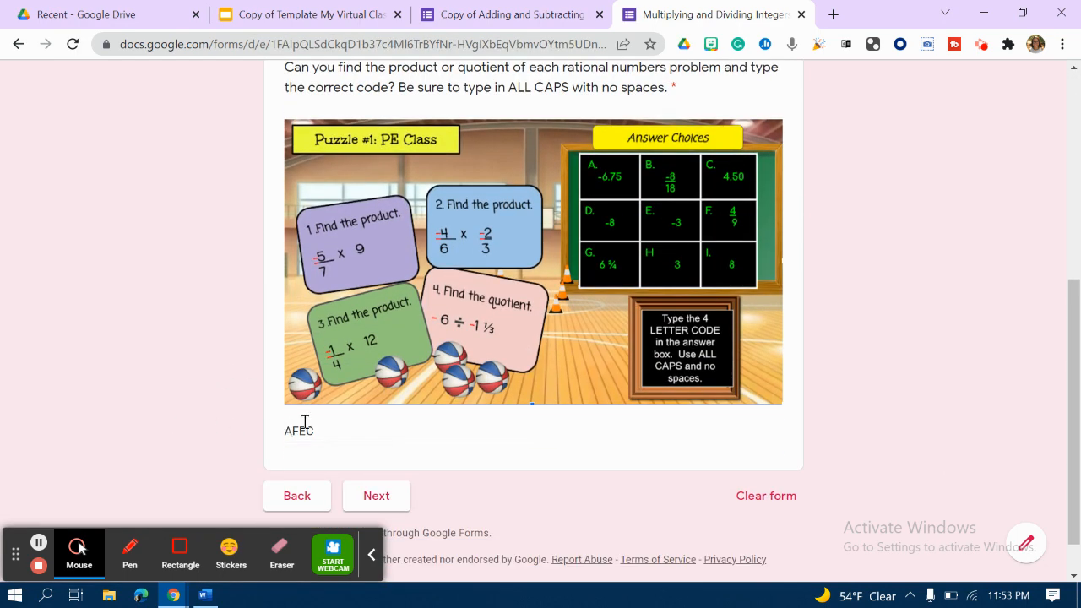
mouse_move(366, 495)
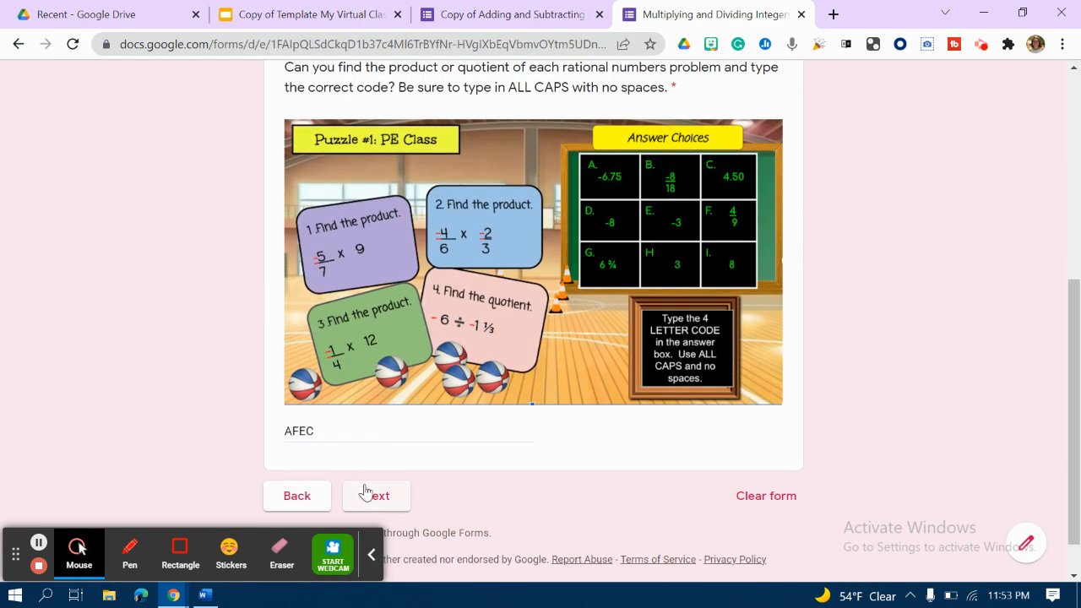
left_click(376, 496)
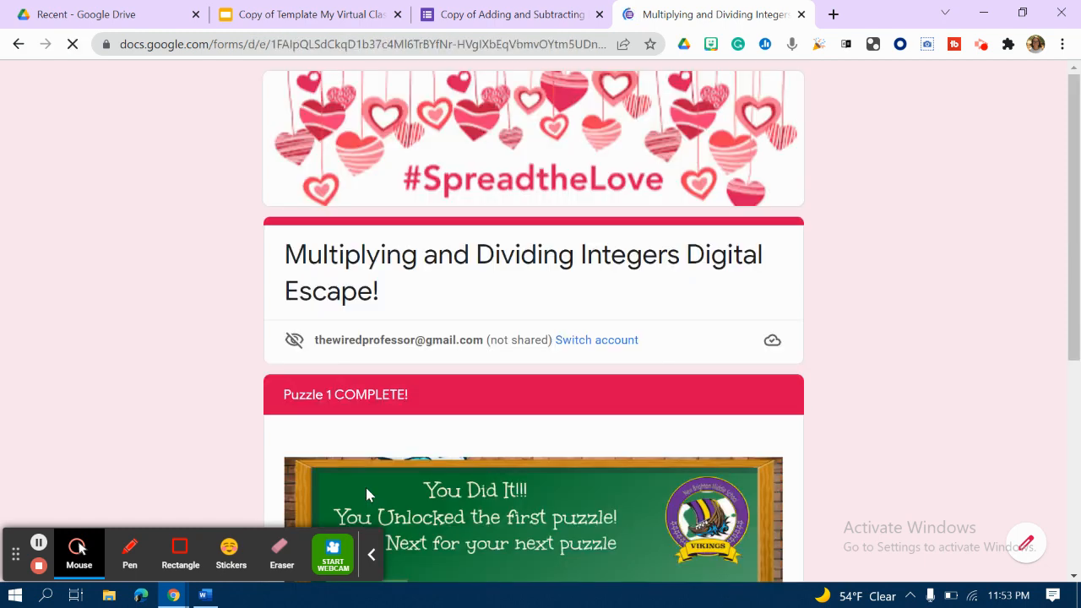
scroll("down", 3)
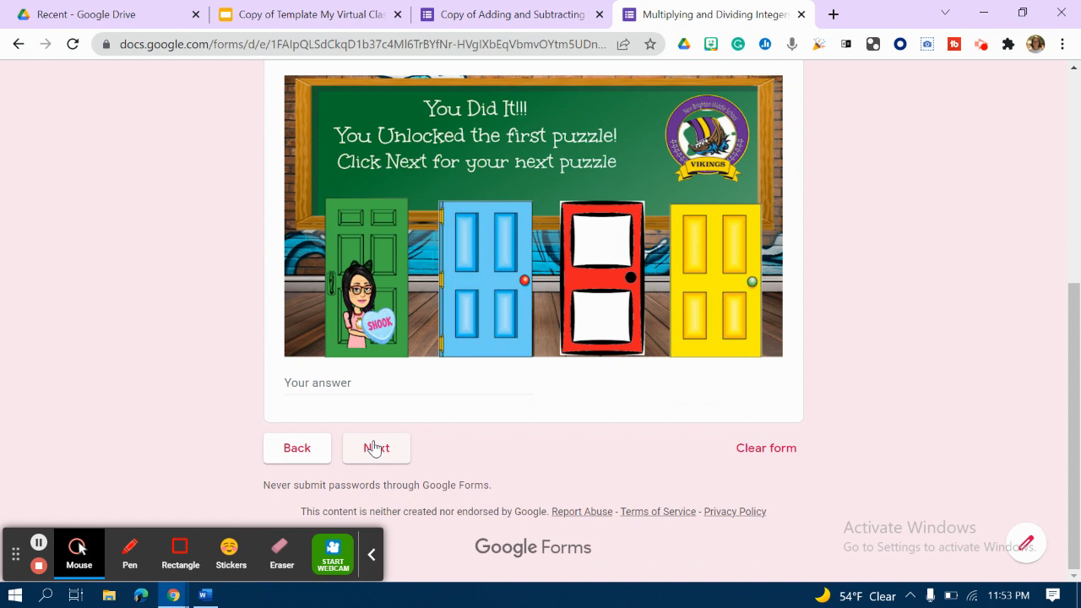
left_click(376, 447)
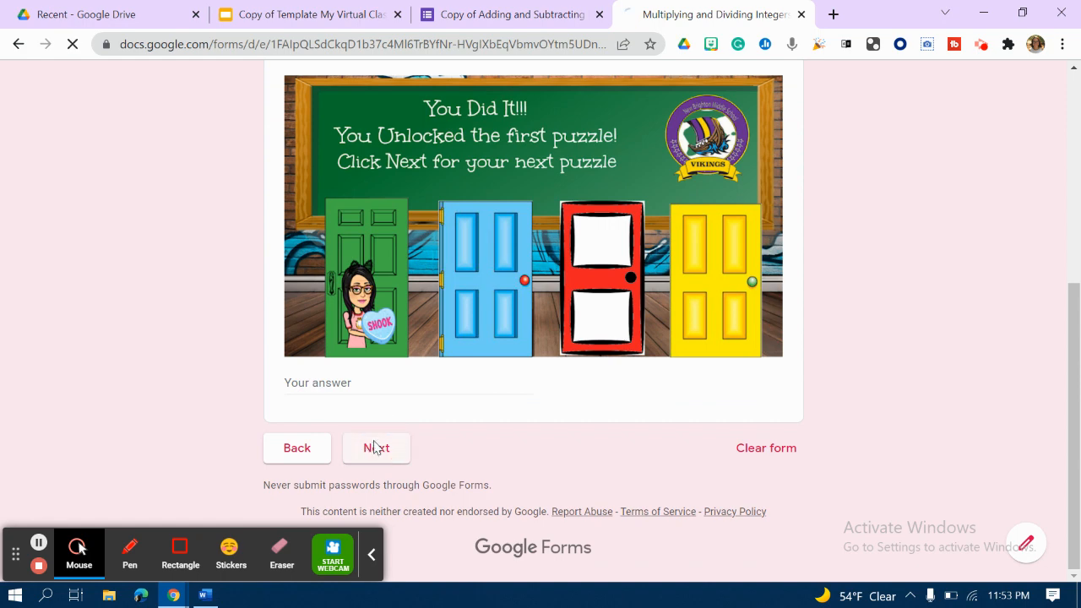
left_click(376, 447)
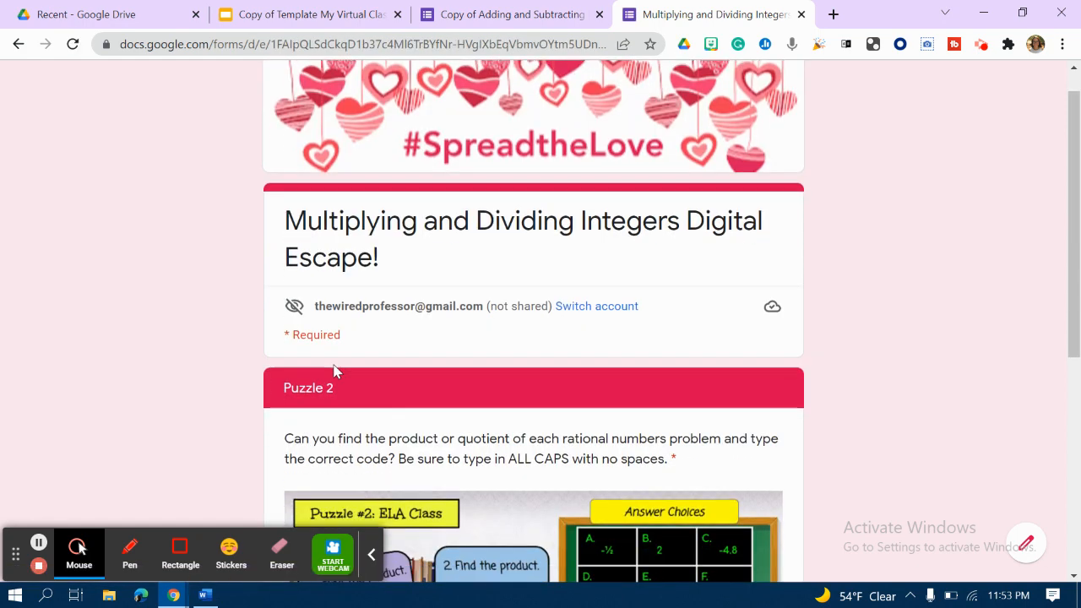
Enter the wrong code 'fetd' in the Puzzle 2 answer box
scroll("down", 3)
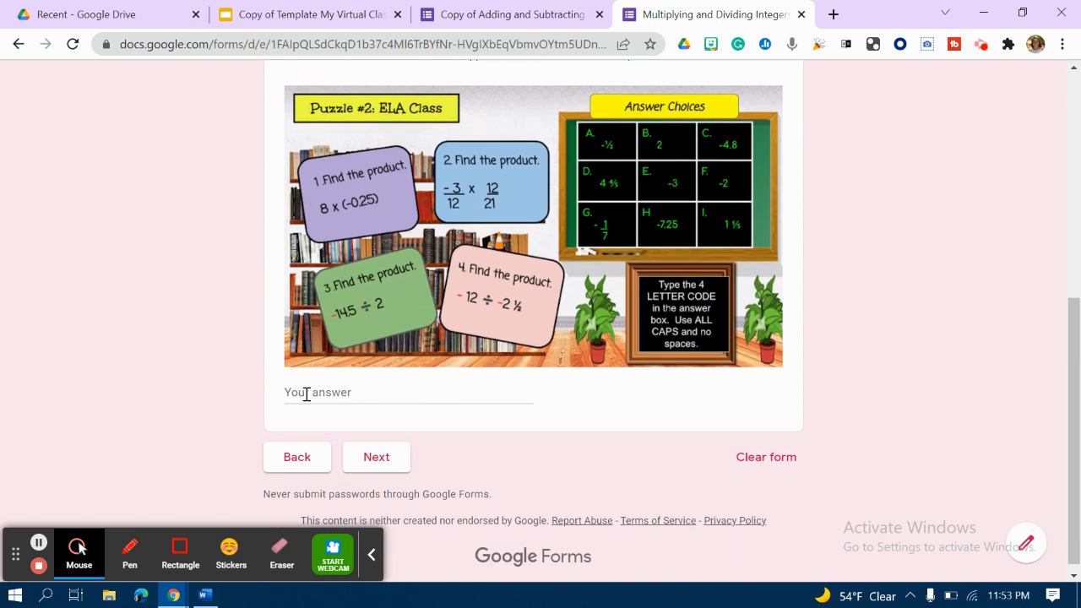
left_click(406, 392)
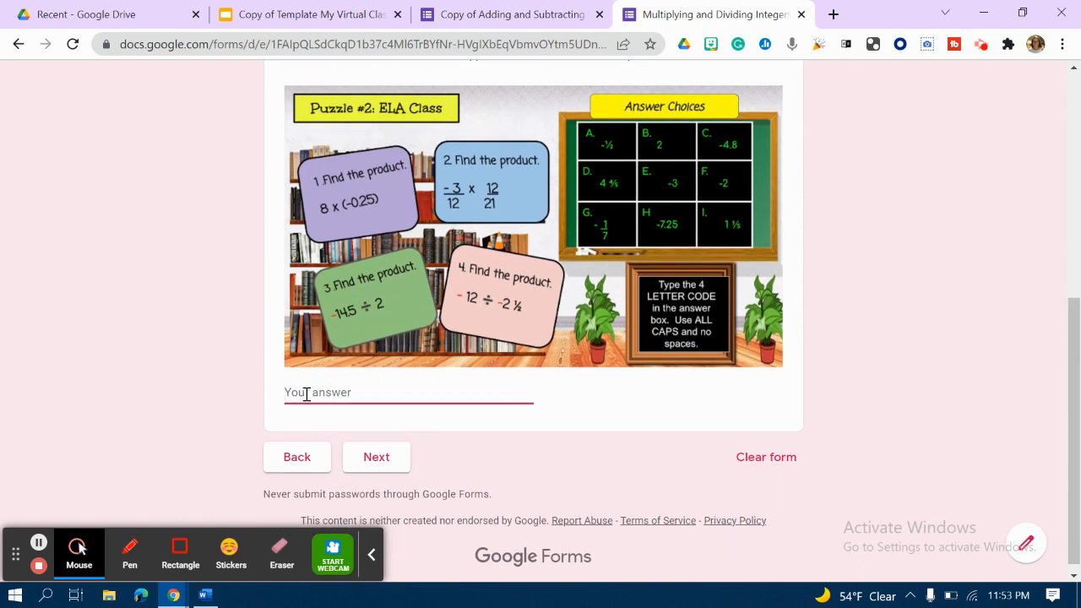
type("fetd")
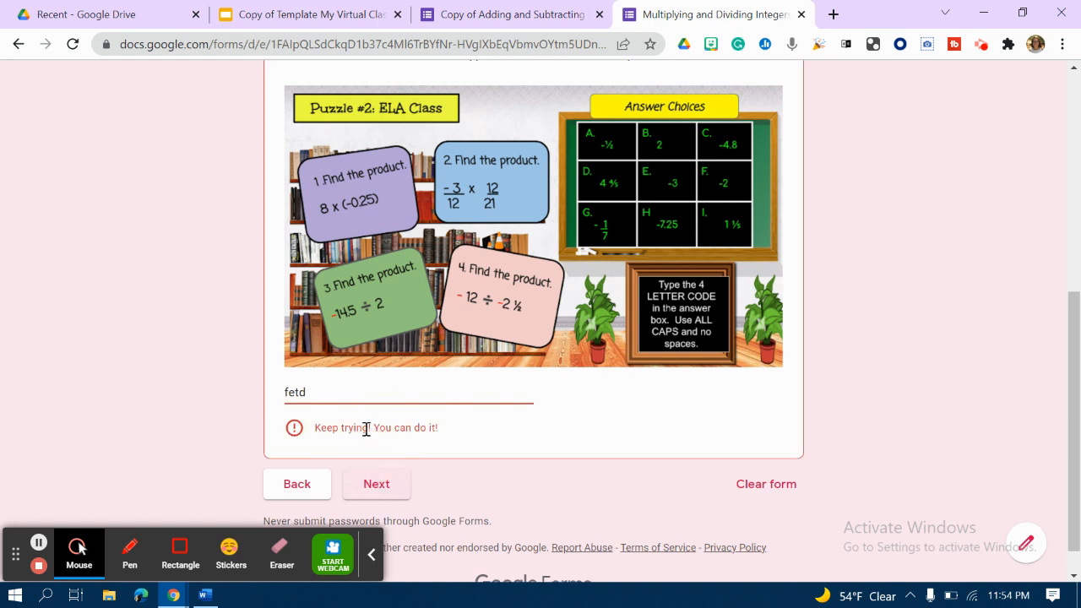
mouse_move(321, 411)
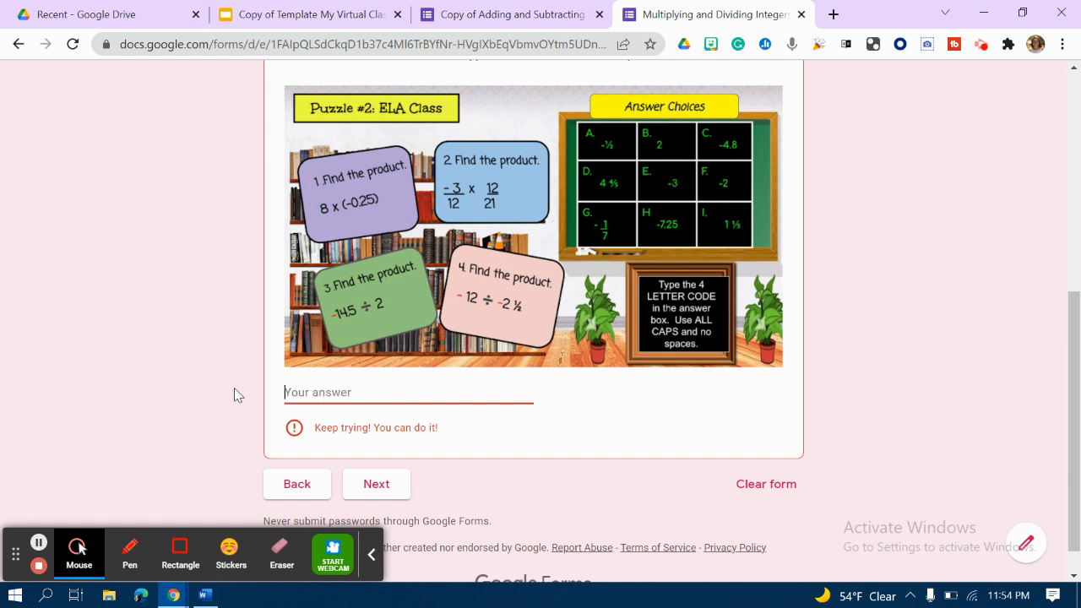
Replace it with FGHD and submit to reach the Puzzle 2 COMPLETE! page
type("FG")
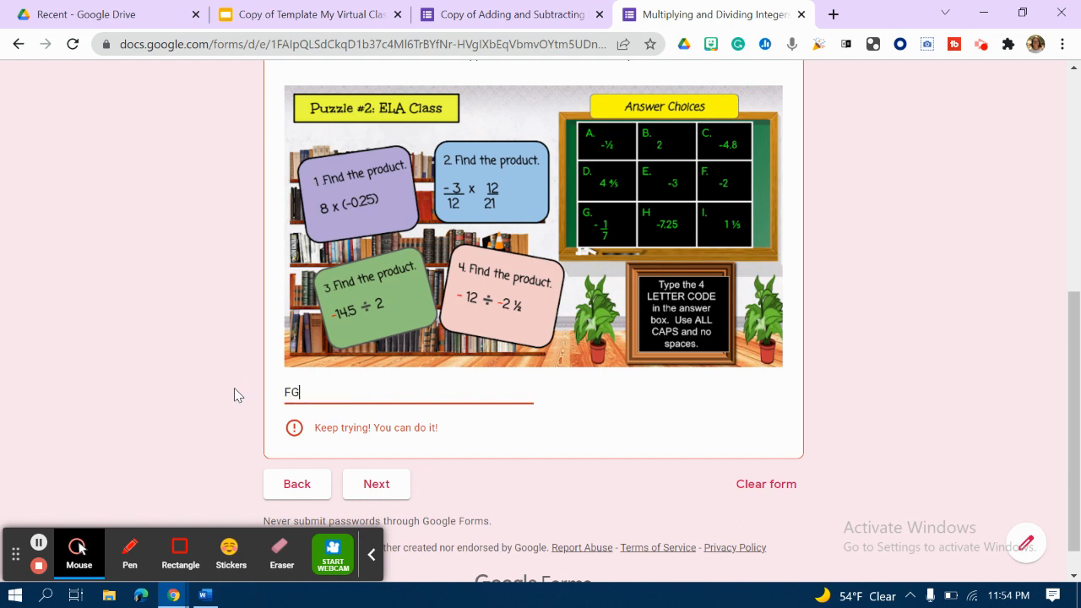
type("HD")
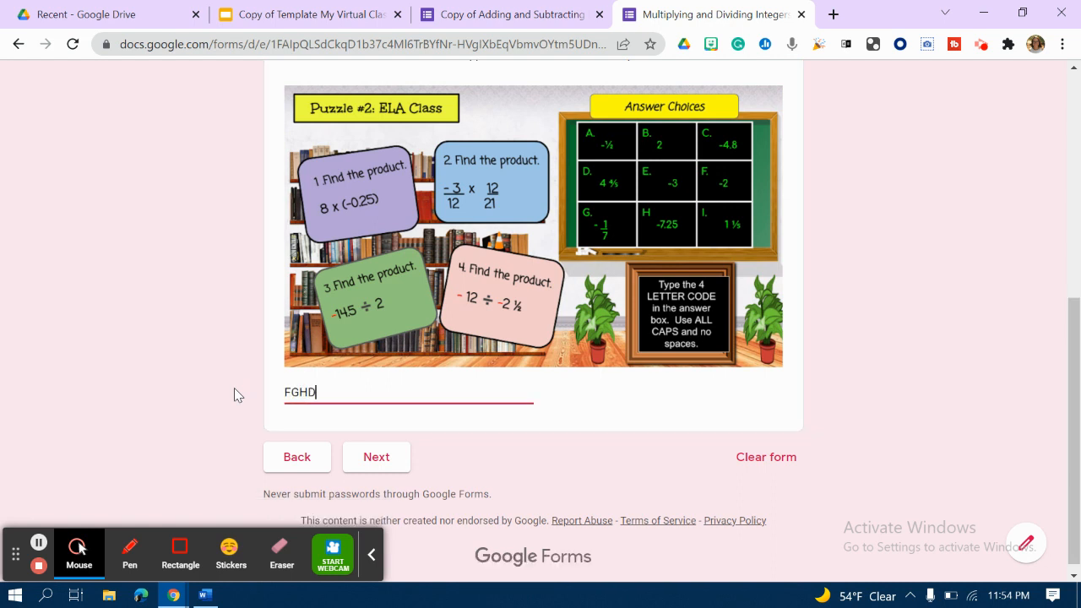
left_click(376, 456)
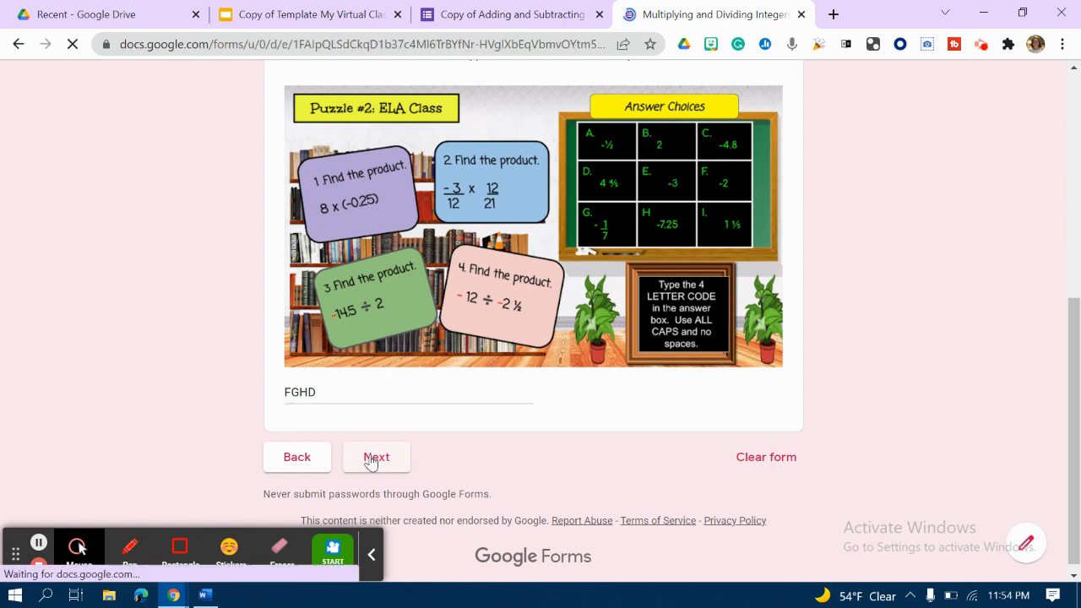
left_click(376, 456)
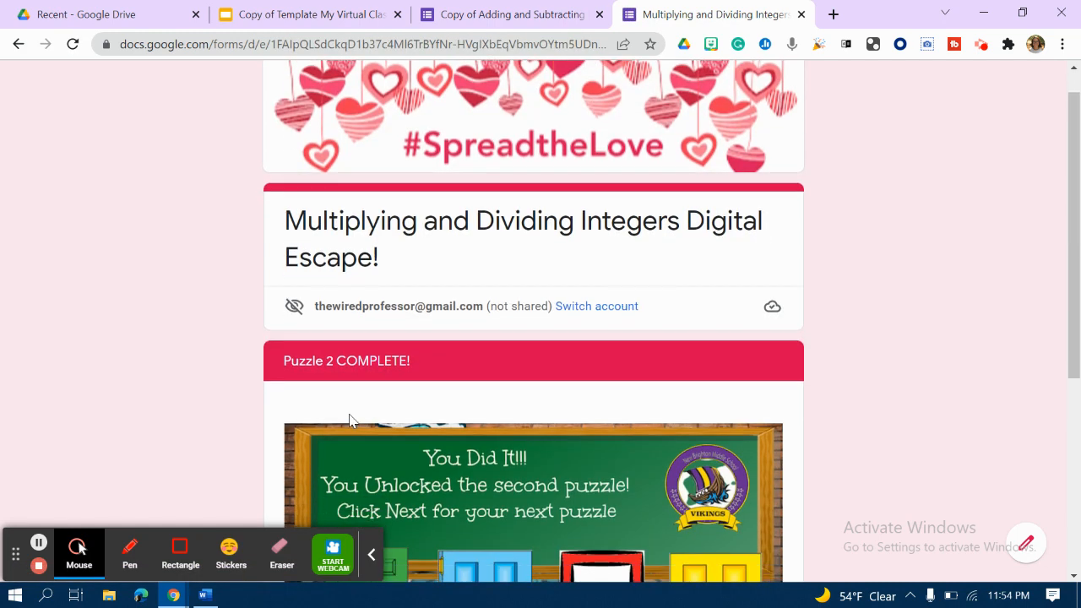
scroll("down", 3)
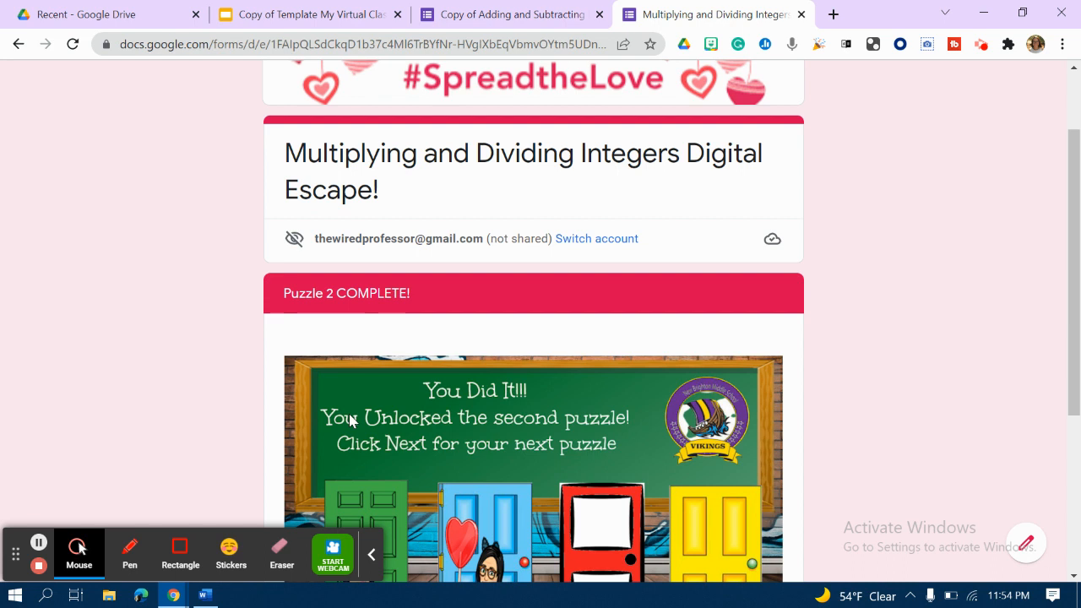
left_click(370, 553)
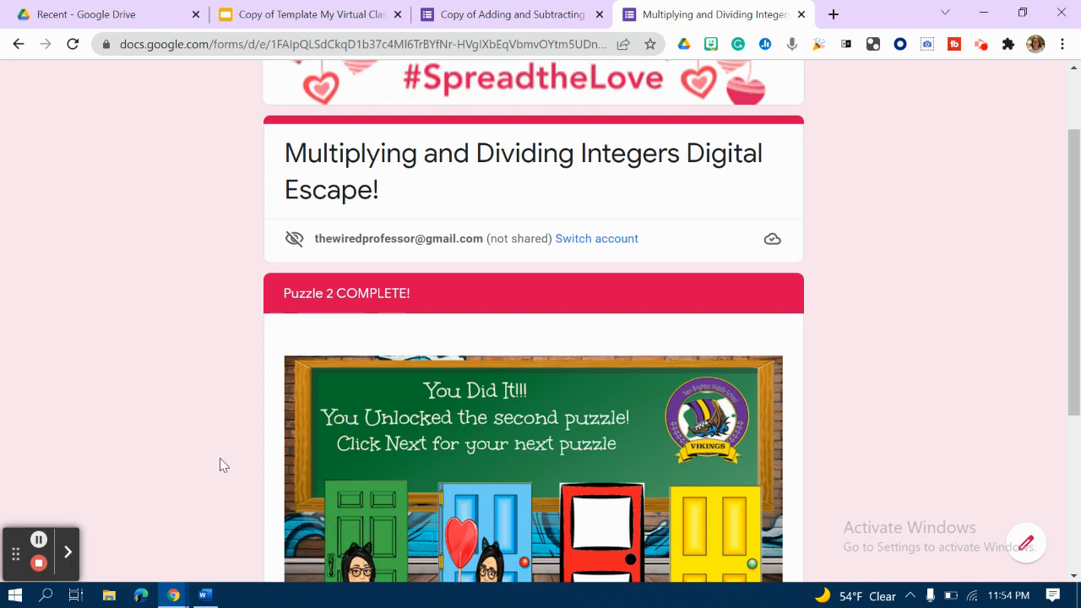
mouse_move(172, 456)
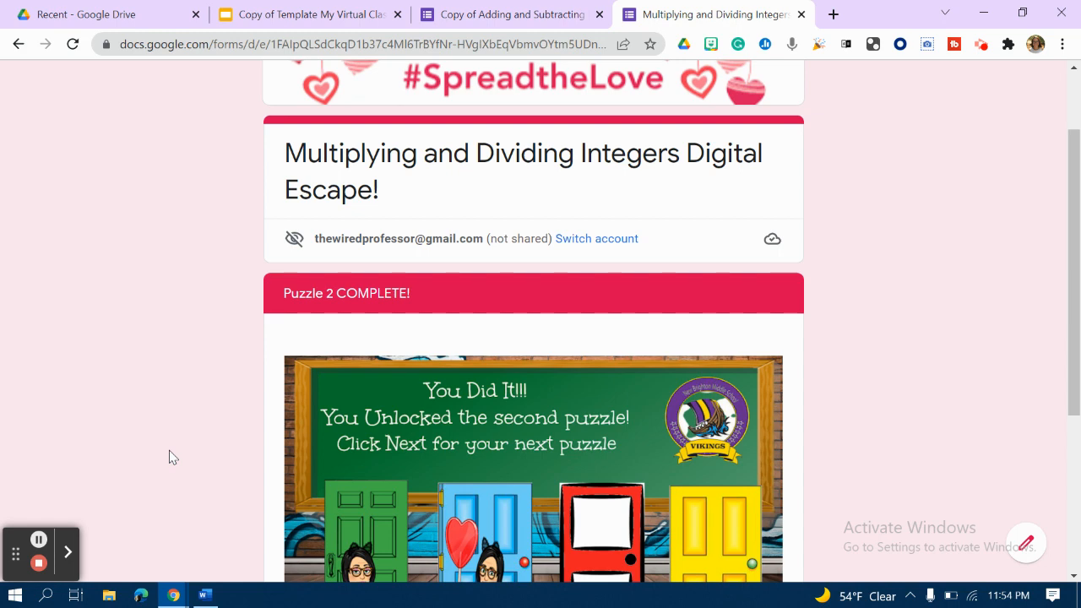
mouse_move(242, 446)
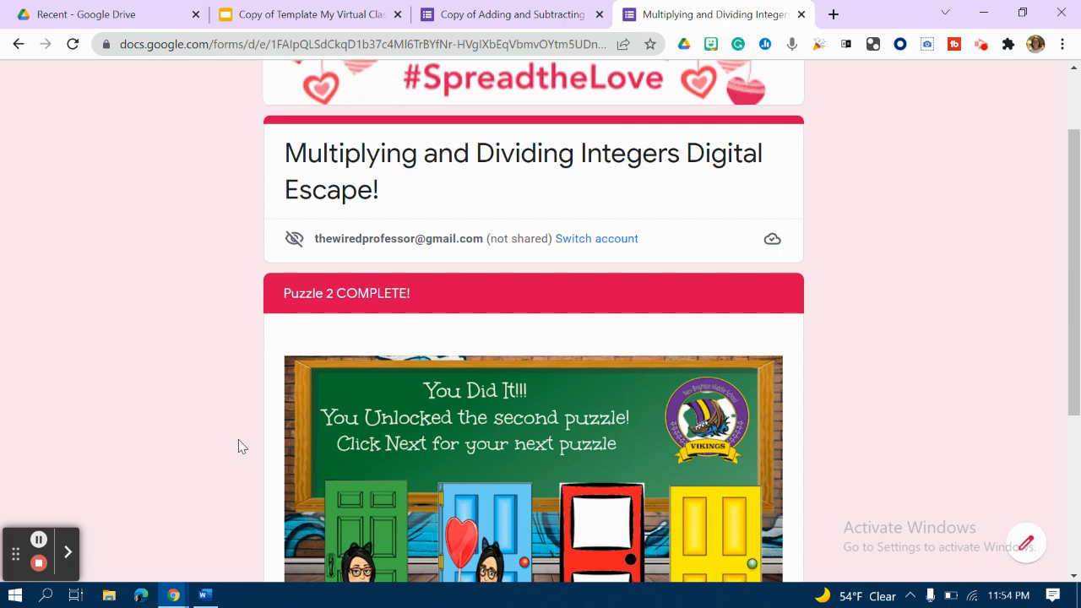